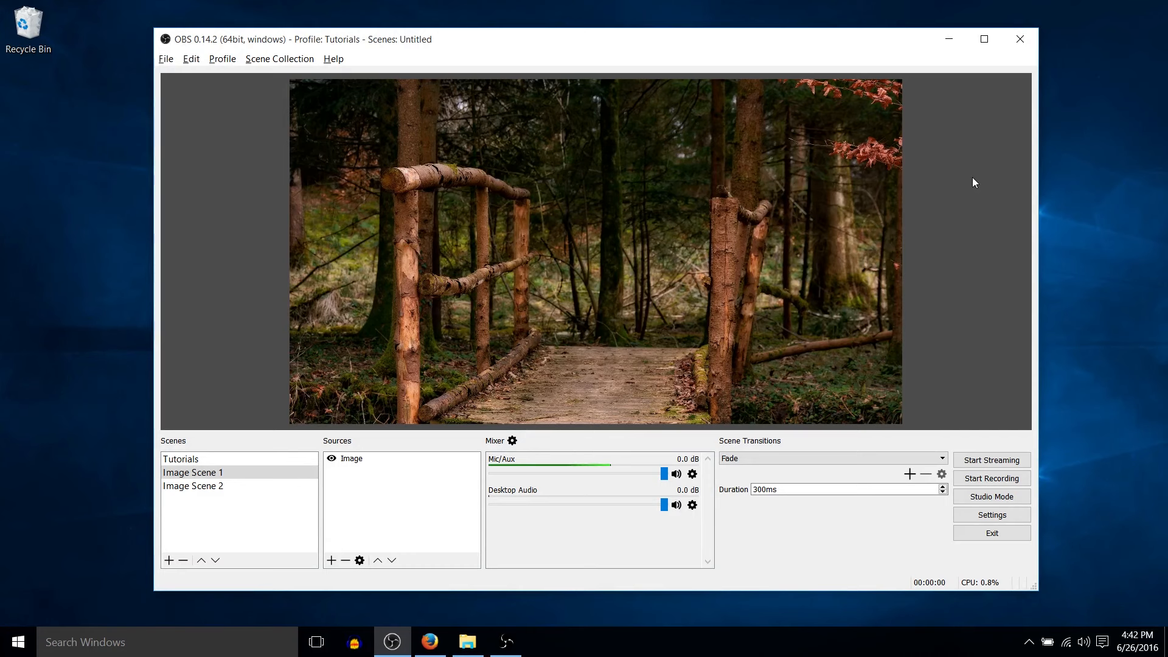
pyautogui.moveTo(317, 321)
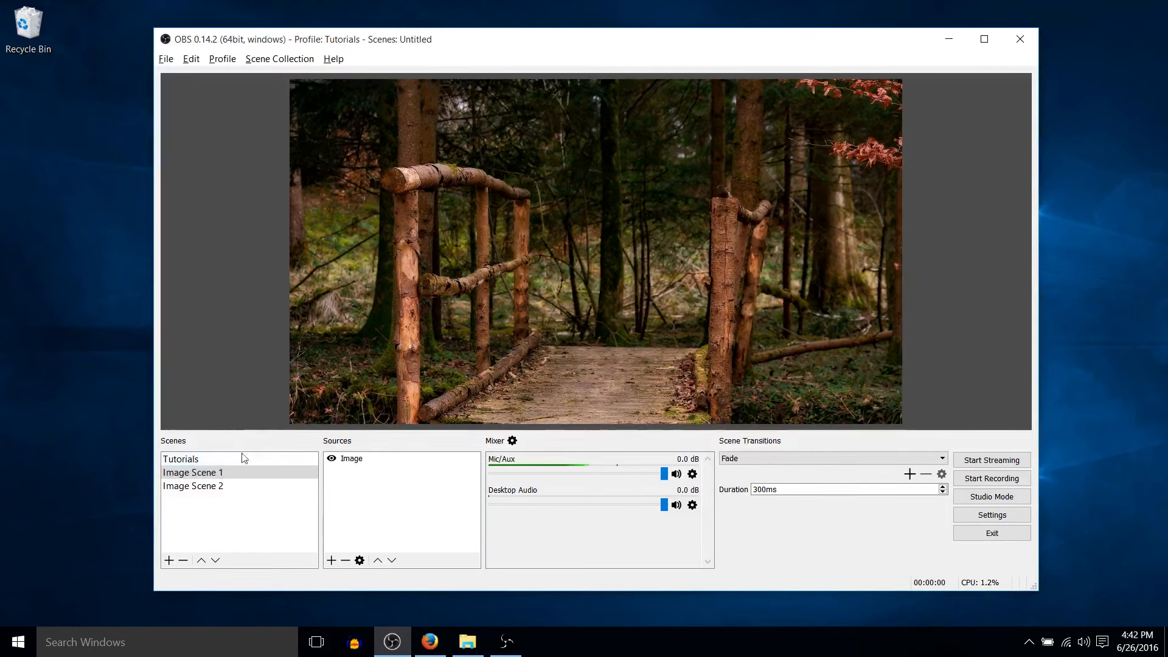
# - Switch back and forth between the train station and forest scenes, ending on the forest scene
pyautogui.click(193, 485)
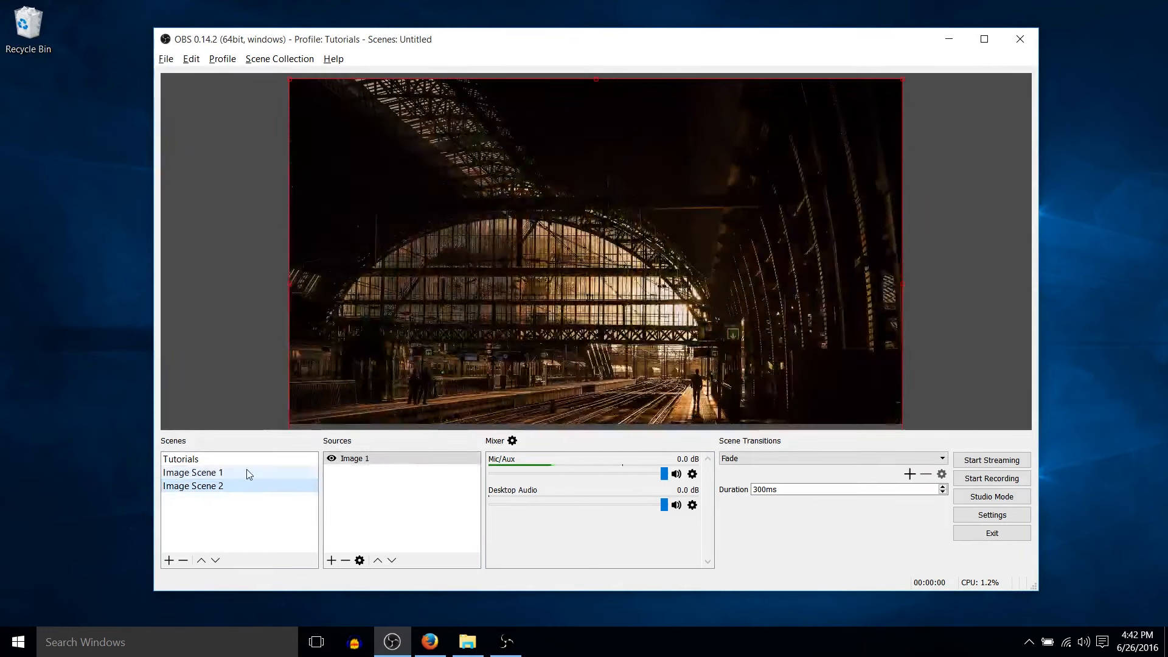
pyautogui.click(192, 472)
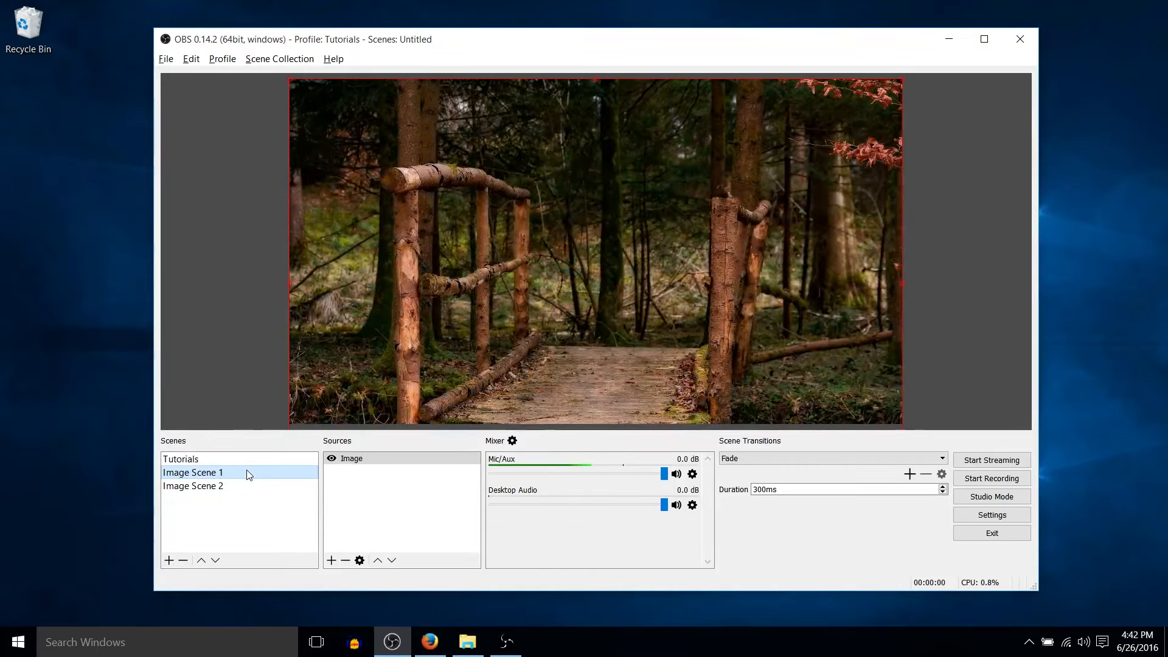
pyautogui.click(192, 486)
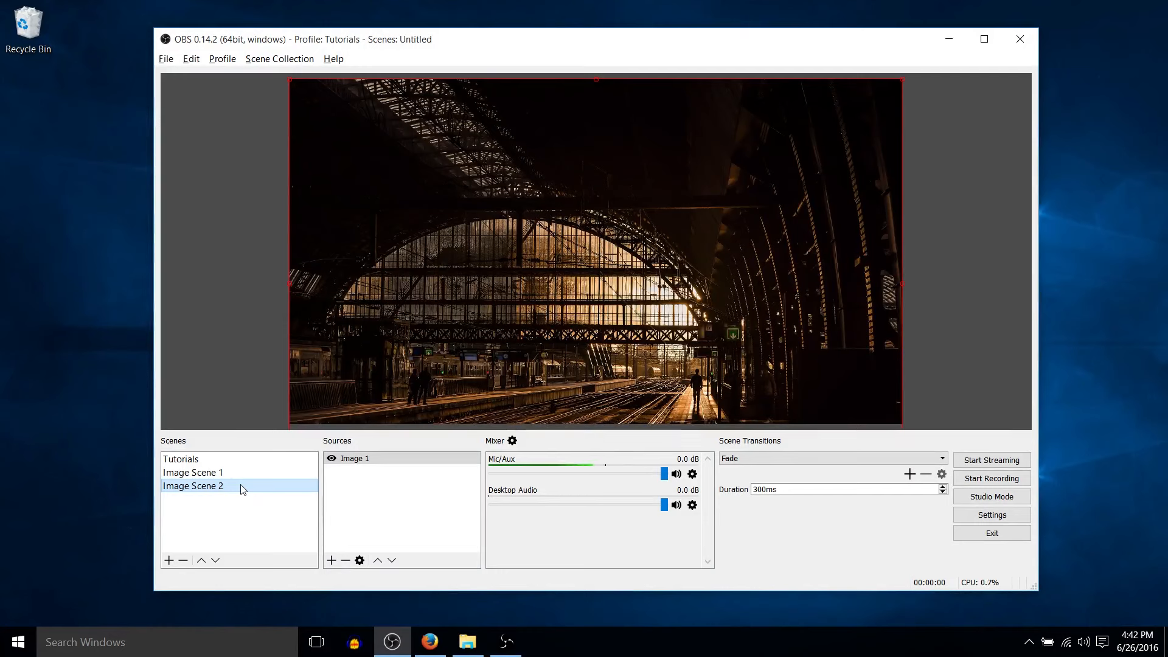
pyautogui.click(192, 472)
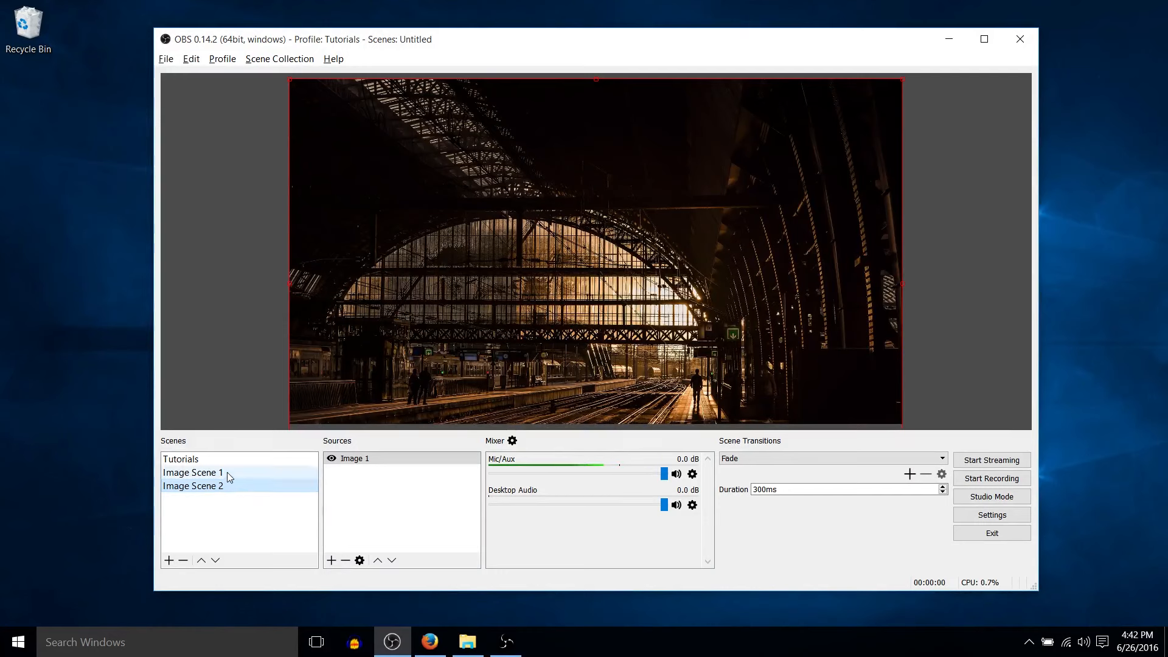
pyautogui.click(191, 472)
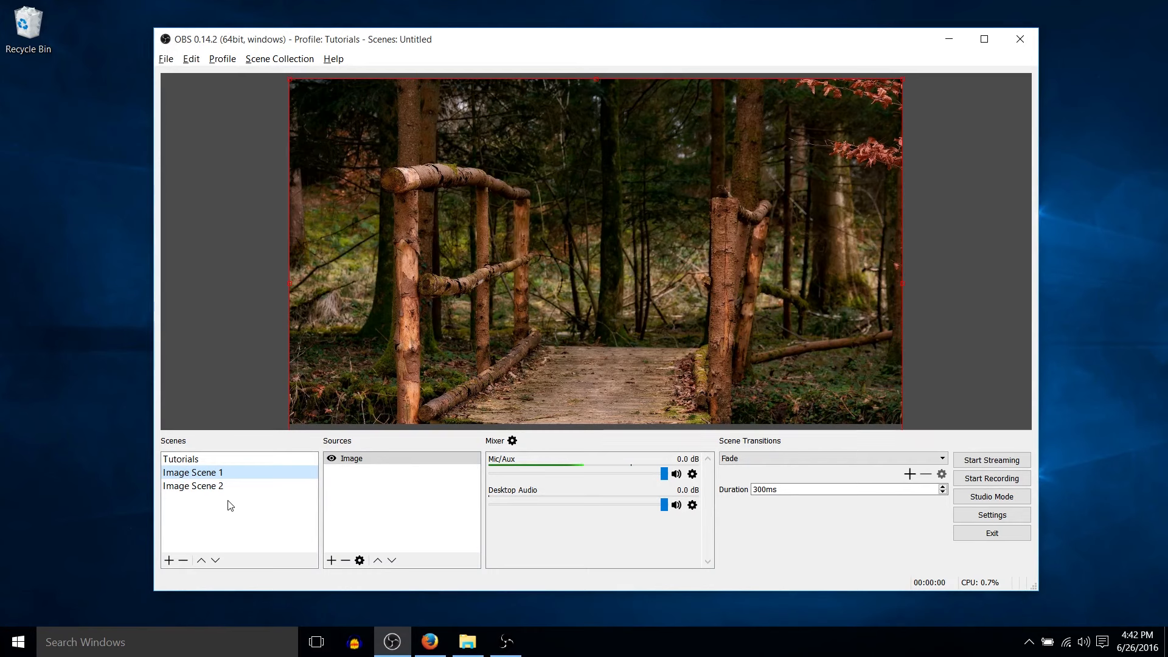
pyautogui.moveTo(219, 171)
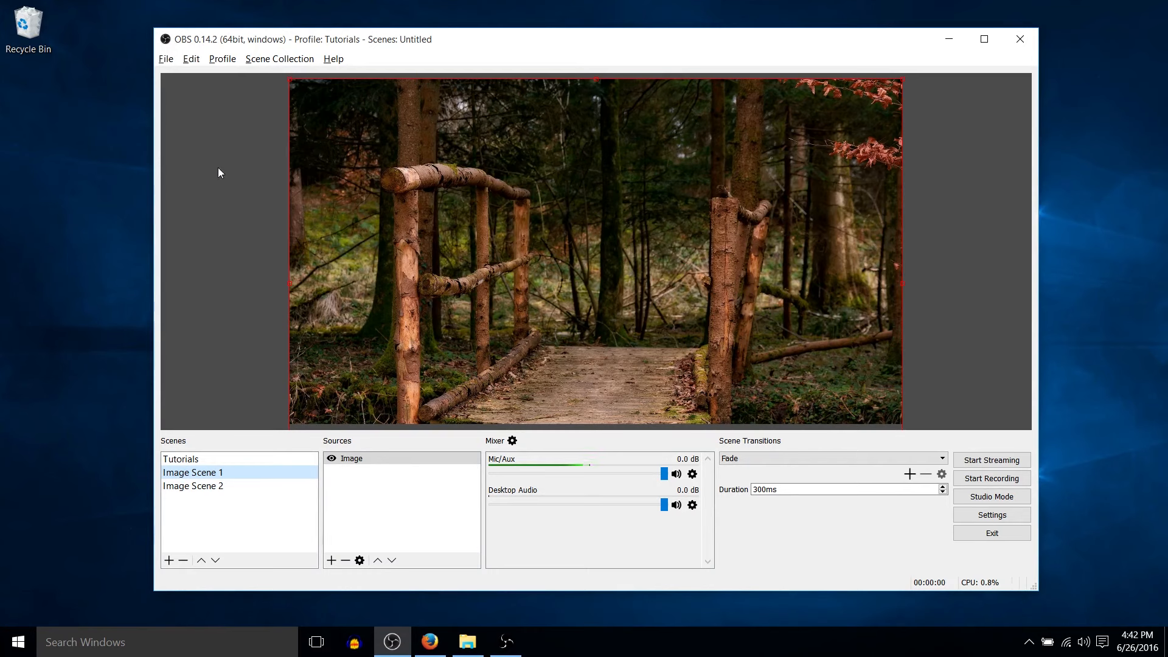
# - Review the Image Scene 1 scene-switch hotkey binding in Settings and confirm with OK
pyautogui.click(166, 58)
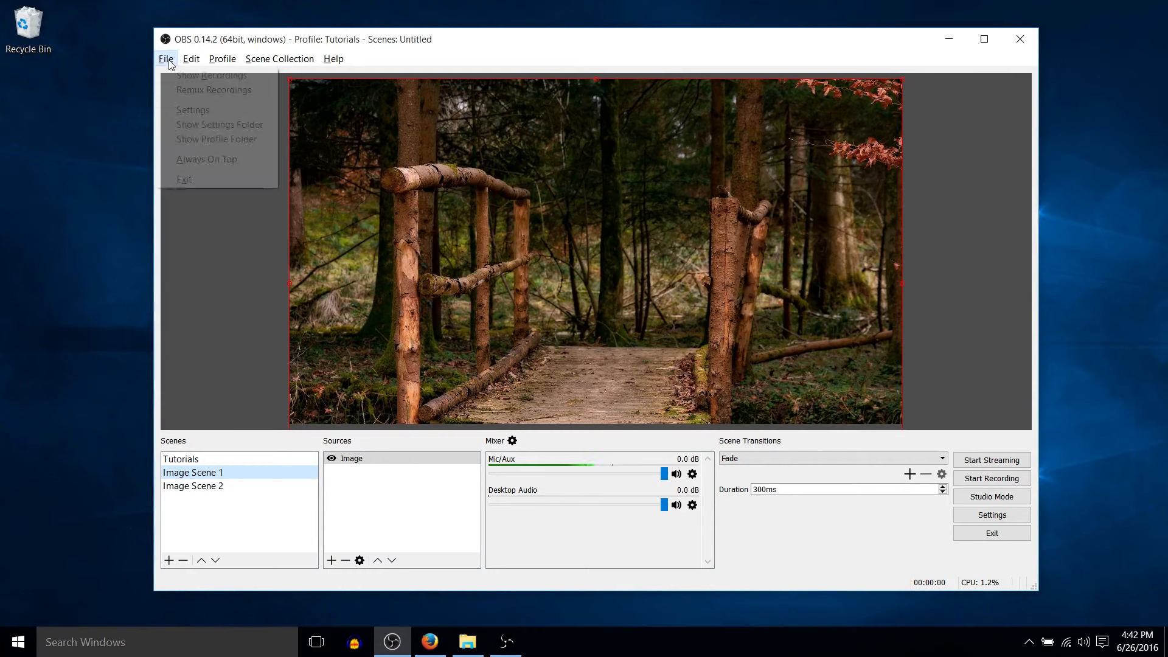
pyautogui.click(192, 109)
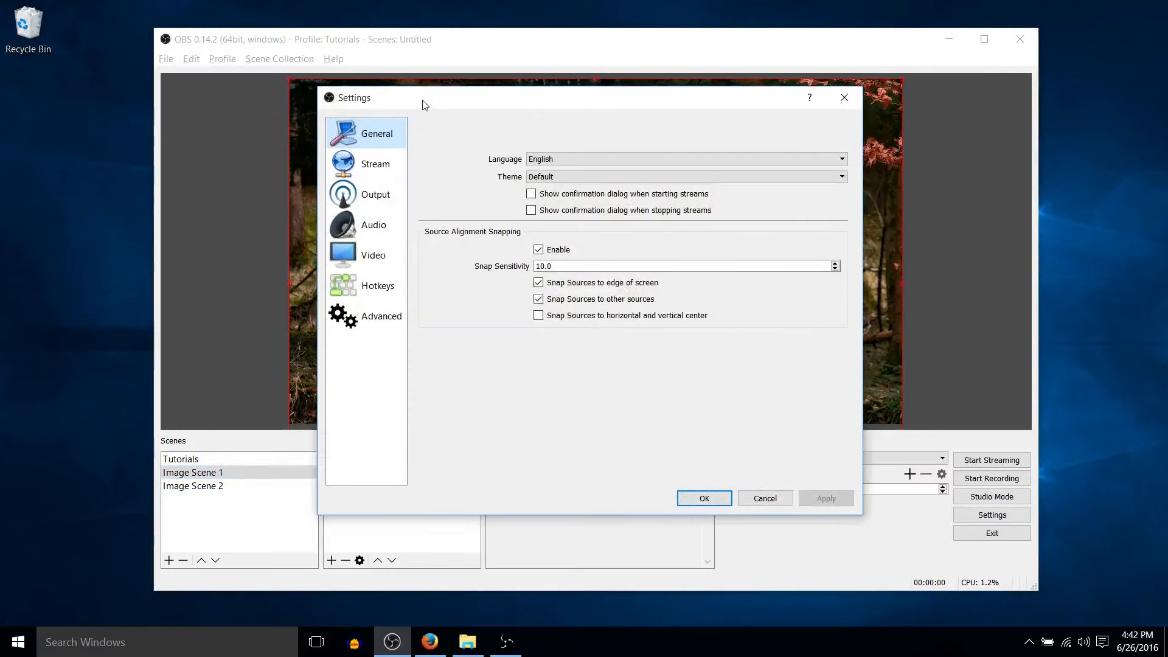
pyautogui.click(377, 285)
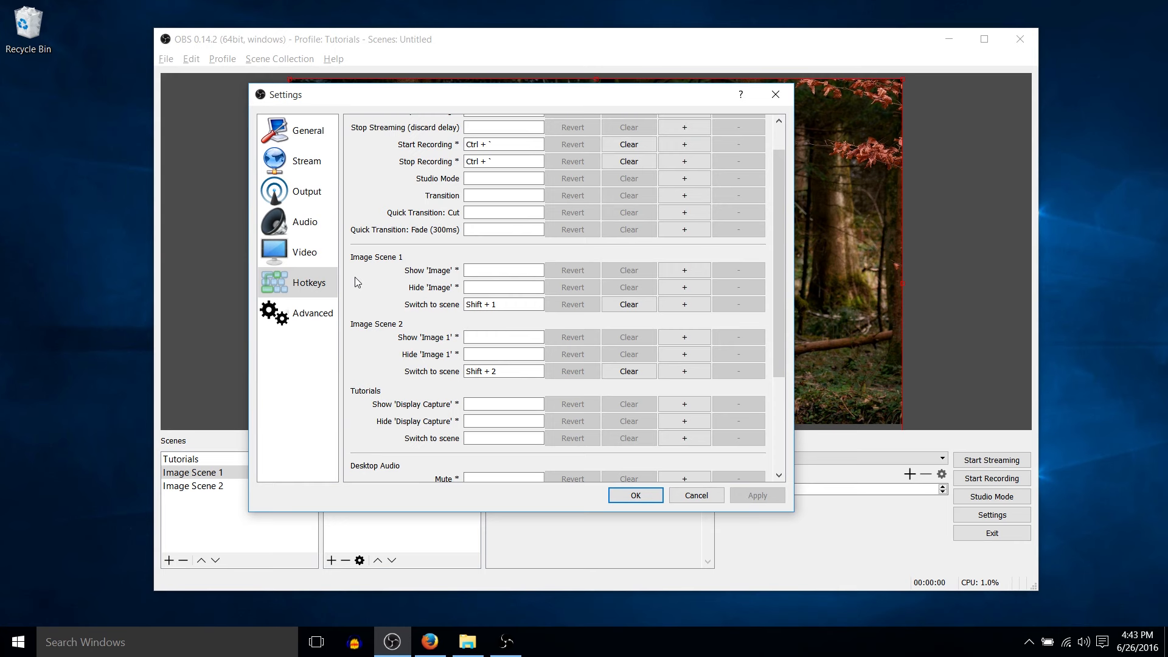
pyautogui.click(503, 304)
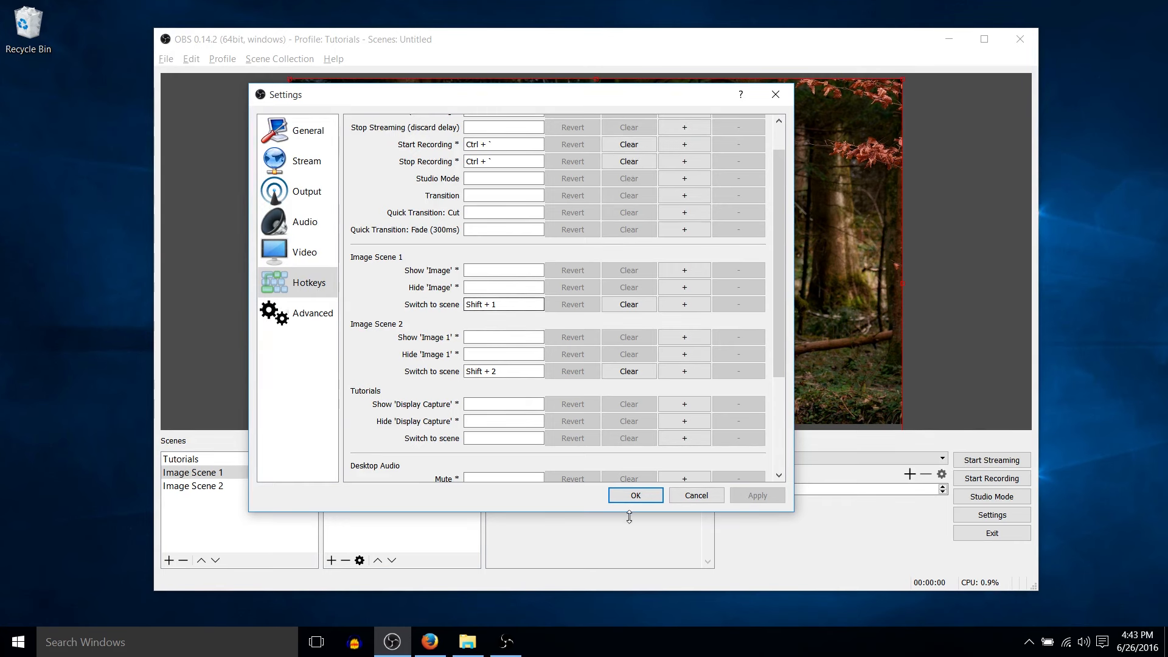
pyautogui.click(633, 495)
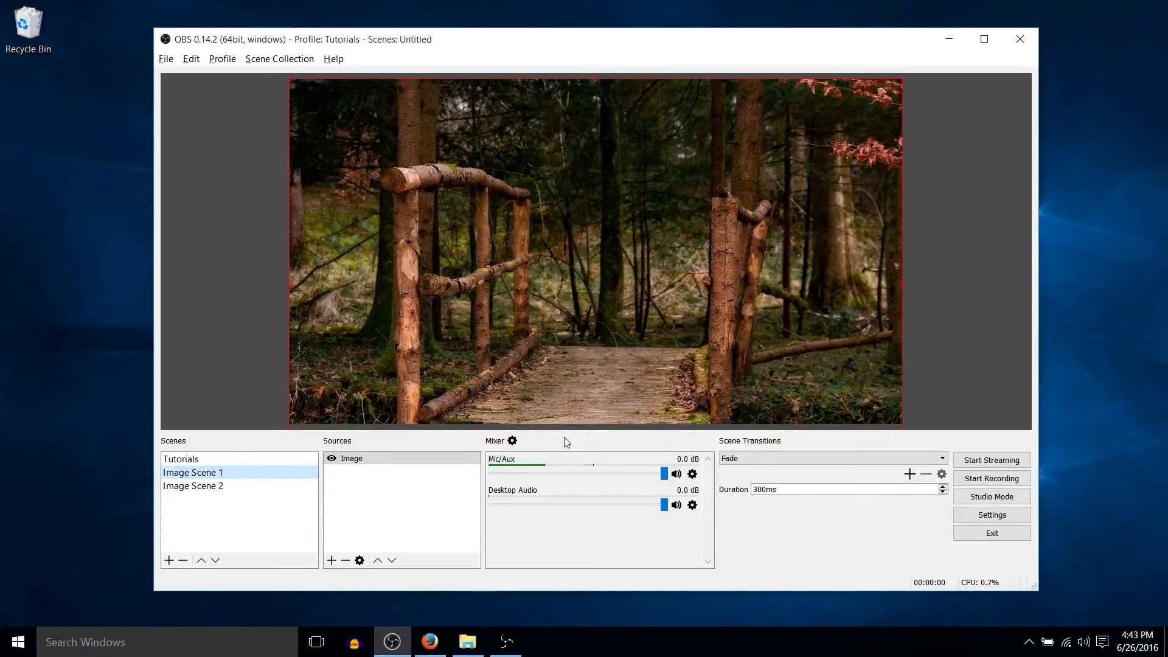
# - Flip between the two scenes again, leaving the train station scene (Image Scene 2) on screen
pyautogui.click(194, 486)
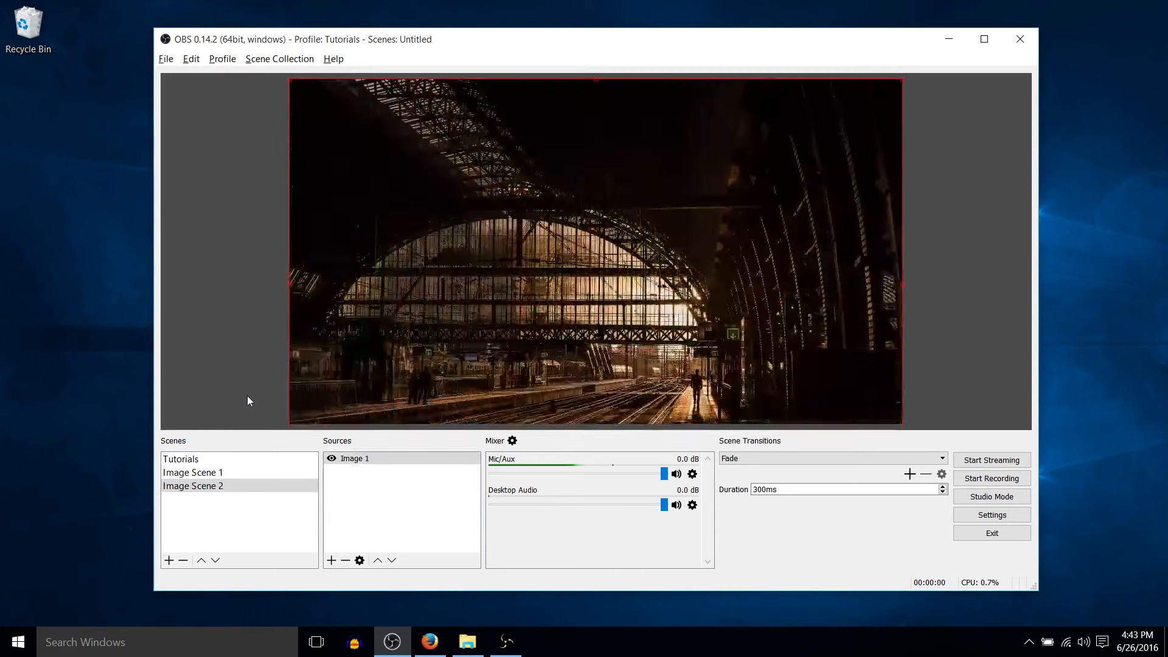
pyautogui.click(192, 472)
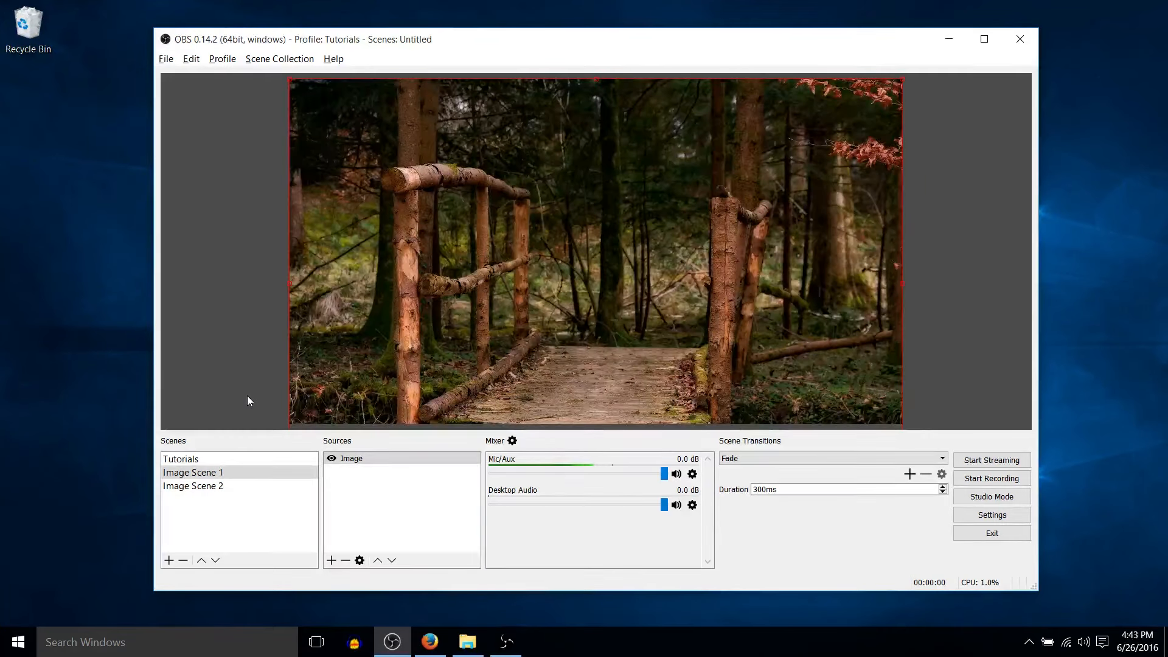
pyautogui.click(192, 486)
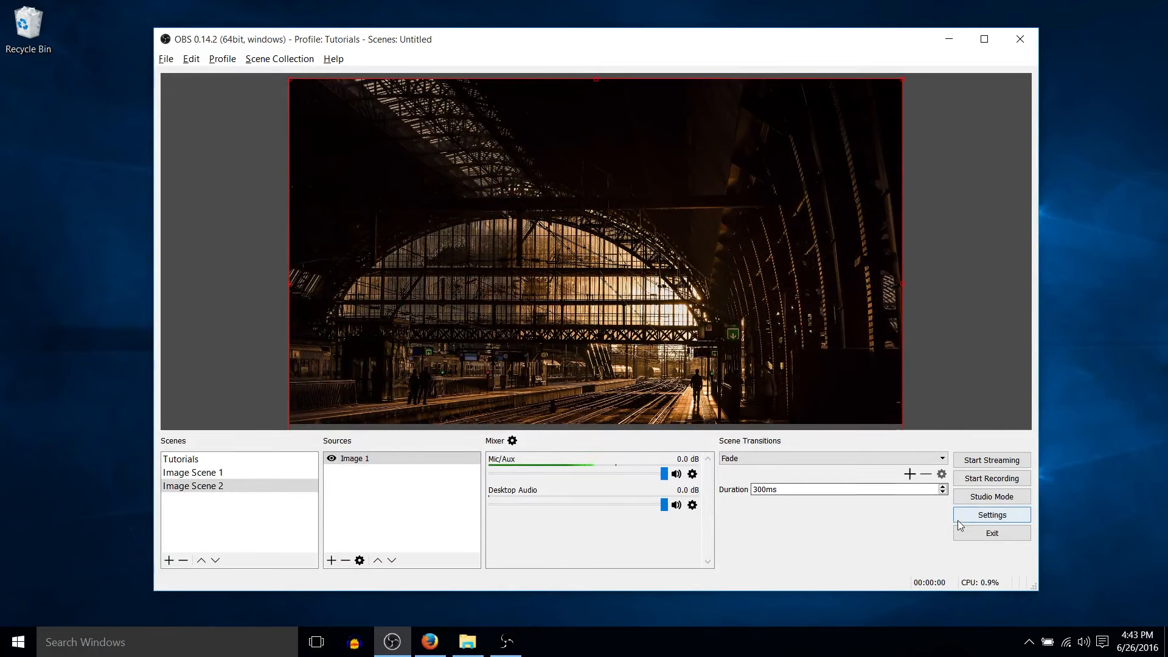
# - Turn on Studio Mode and send the forest scene live, leaving the train station scene in preview
pyautogui.click(991, 497)
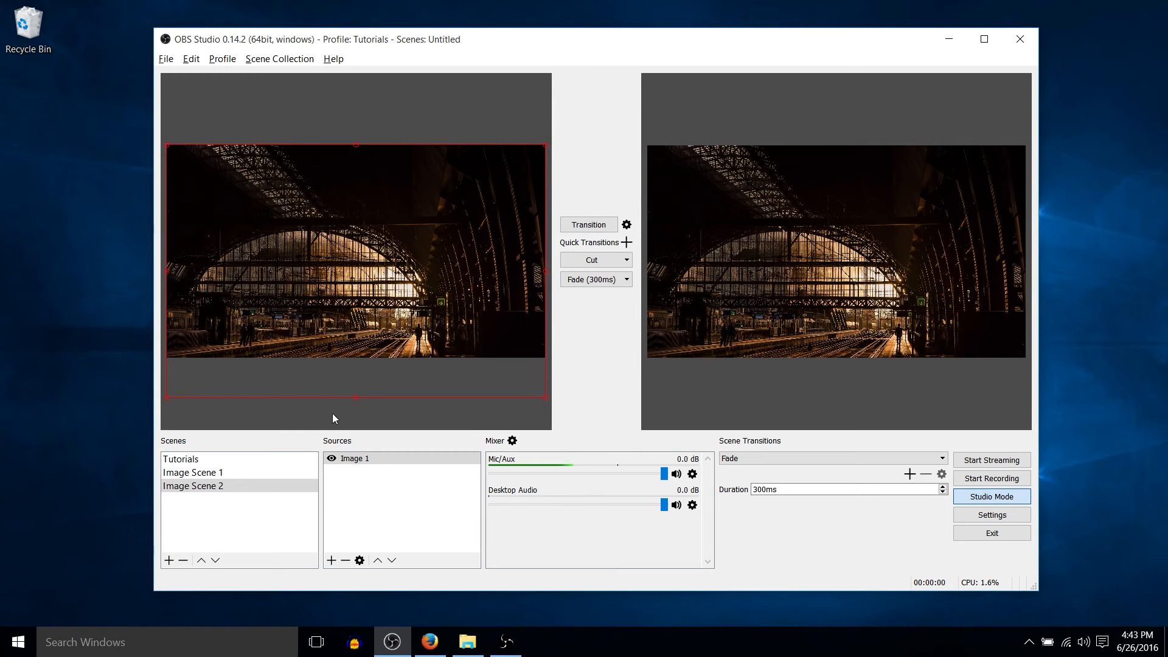
pyautogui.moveTo(711, 227)
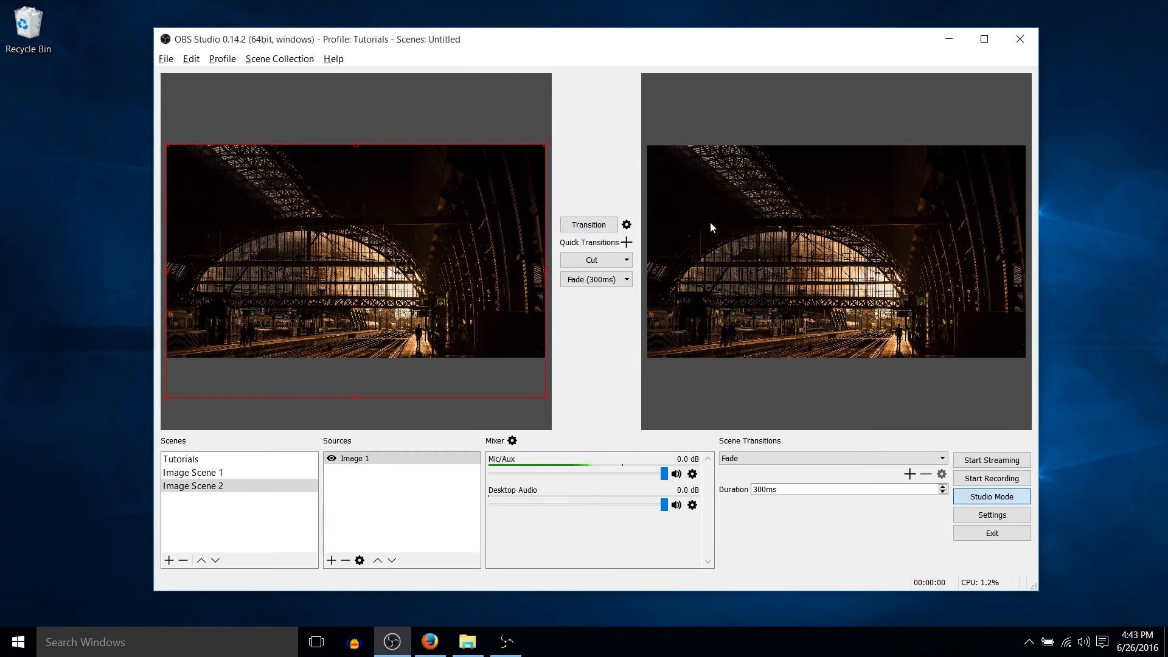
pyautogui.click(192, 472)
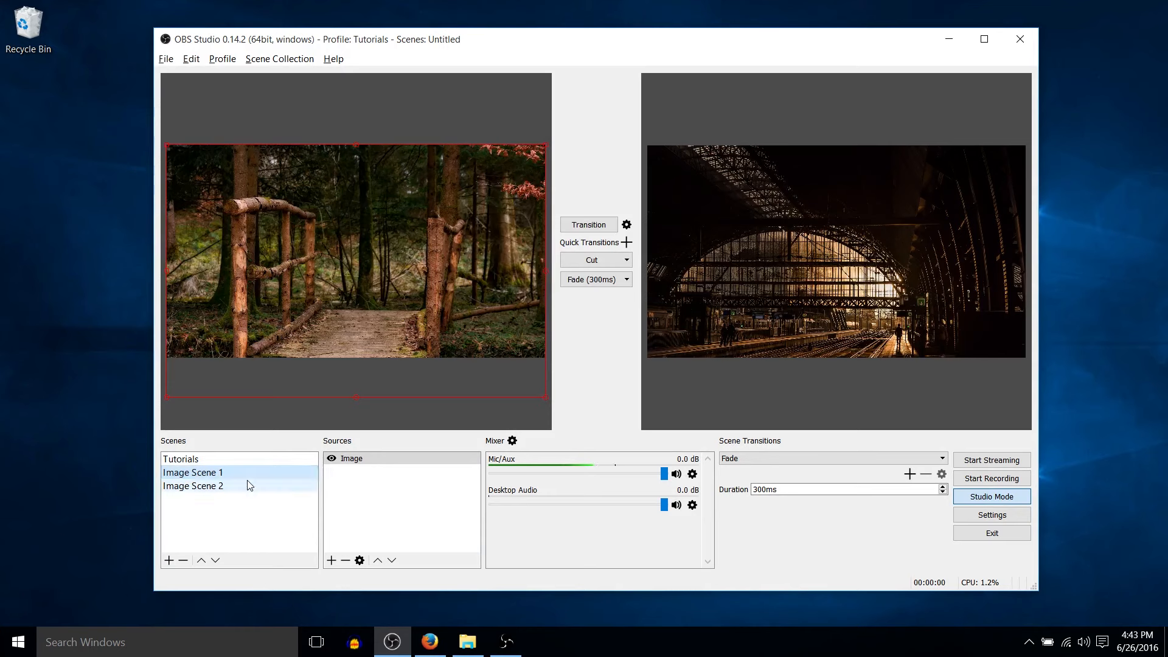
pyautogui.click(193, 485)
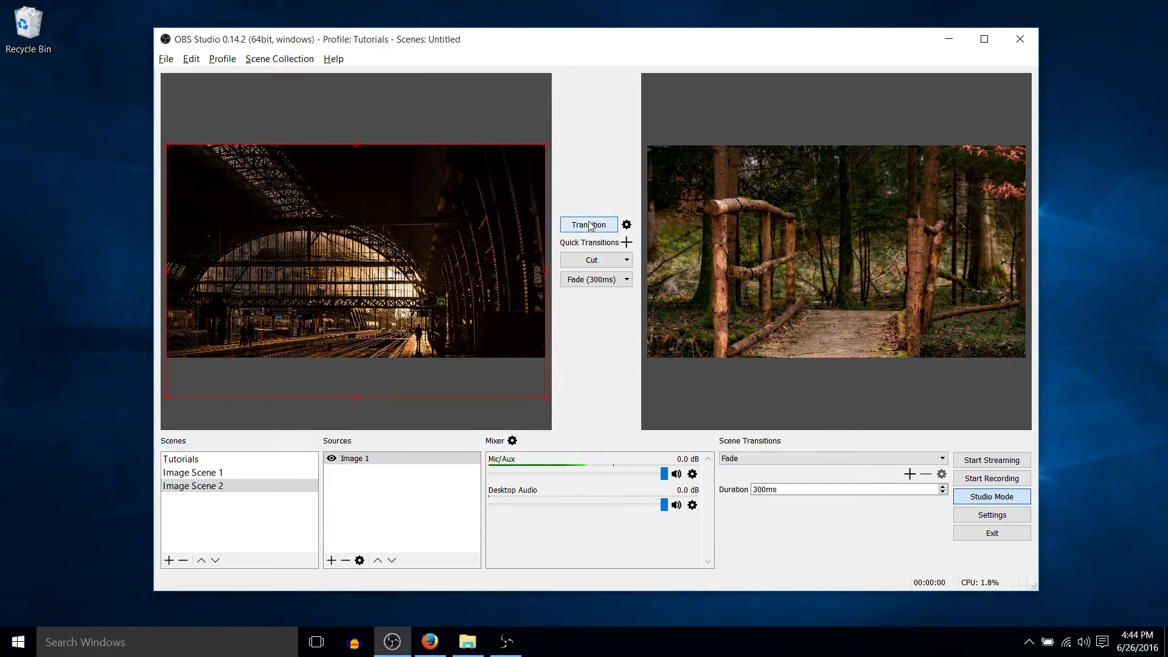
# - Fade the forest scene to the live output and stage the train station scene in preview
pyautogui.click(192, 472)
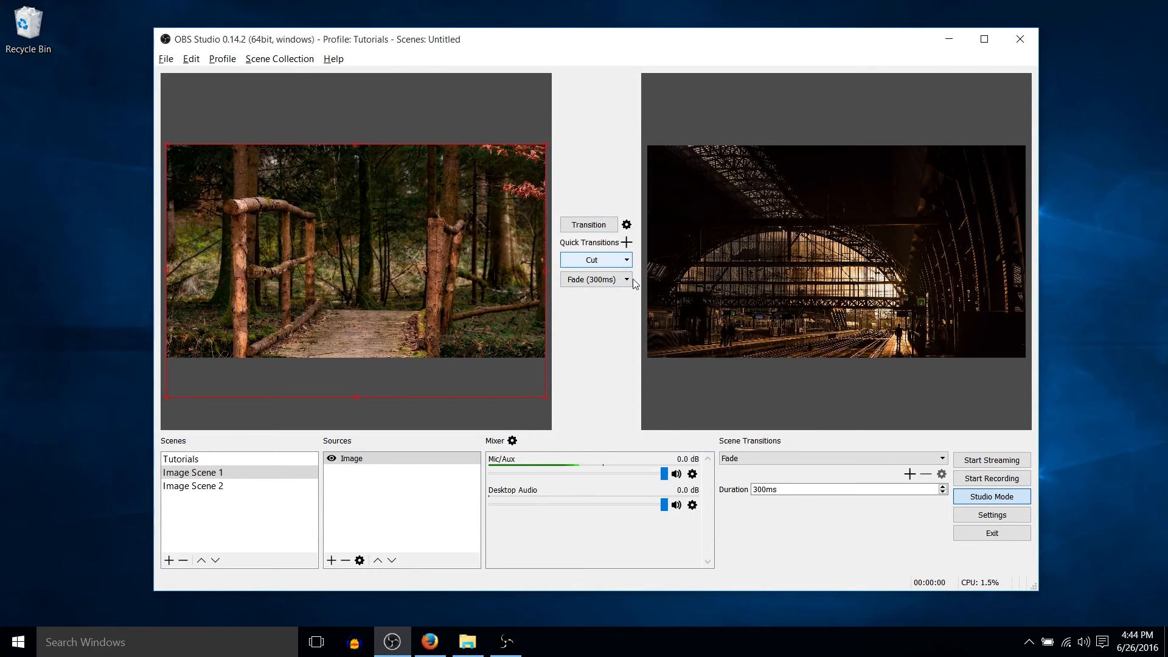
pyautogui.click(626, 279)
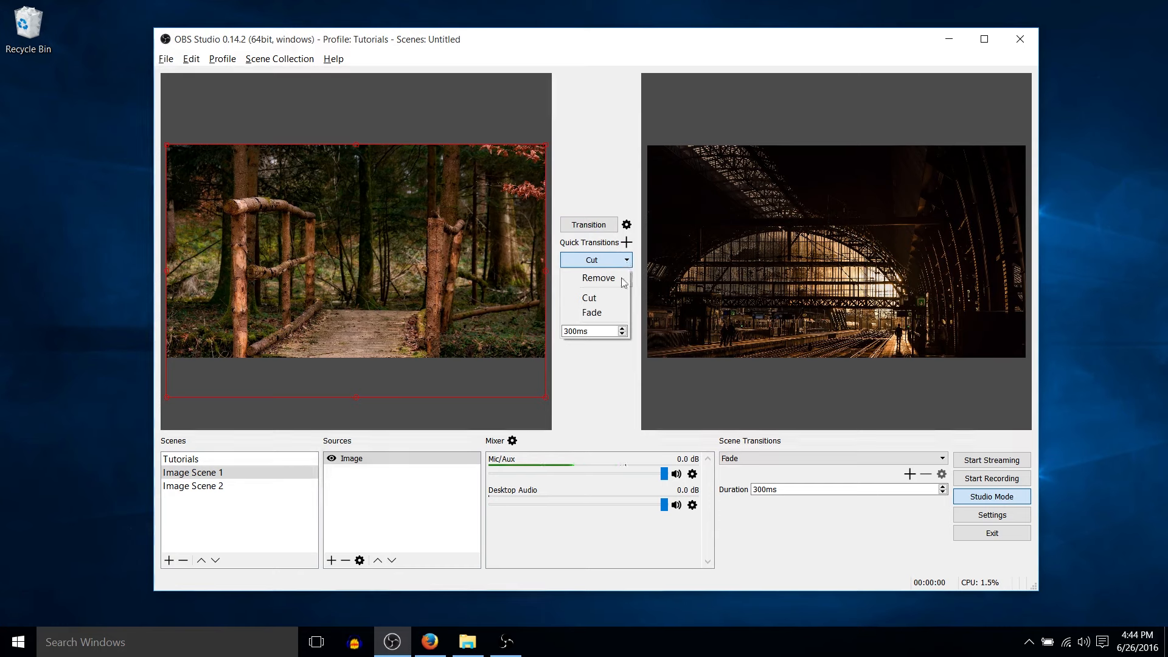
pyautogui.moveTo(588, 297)
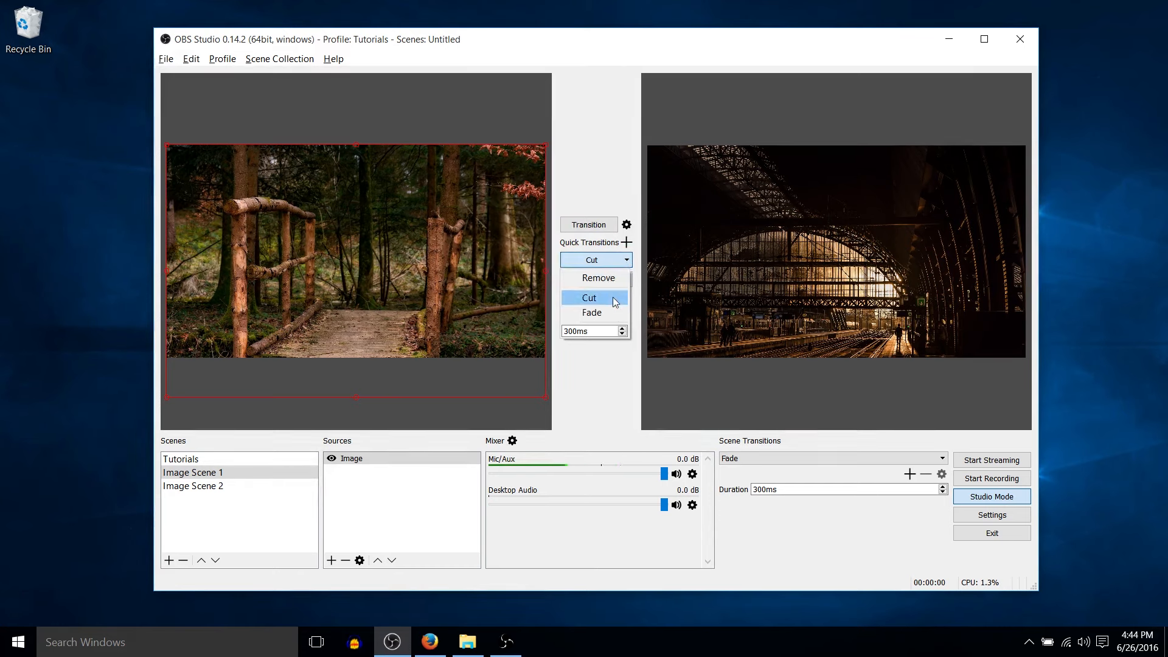
pyautogui.moveTo(591, 313)
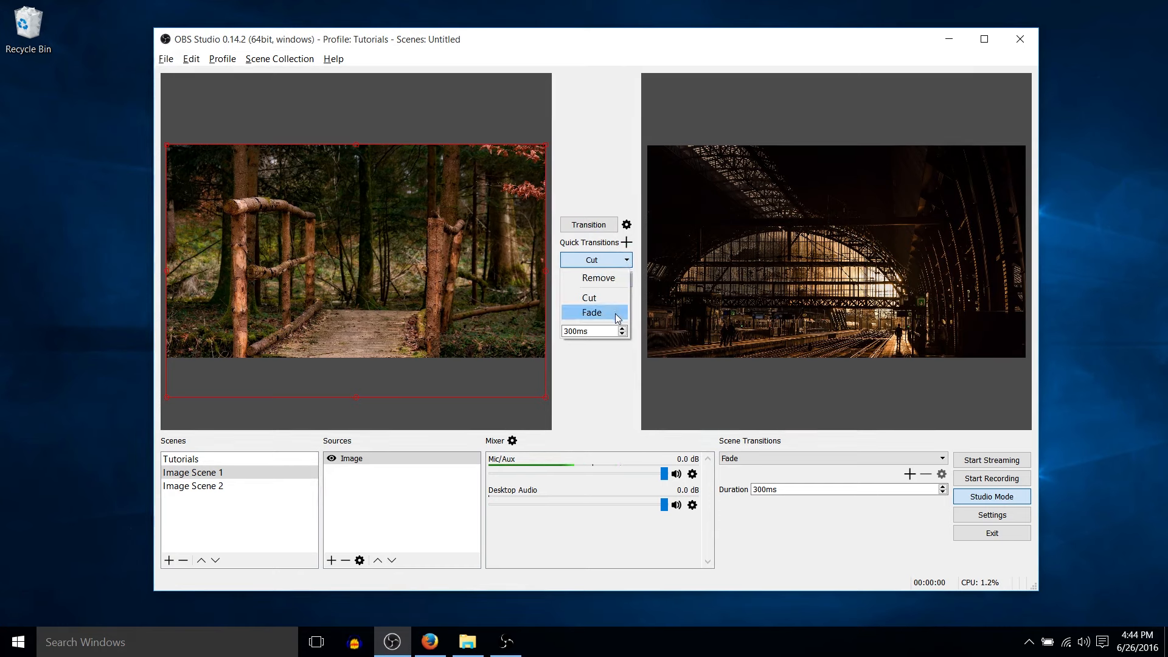
pyautogui.moveTo(636, 318)
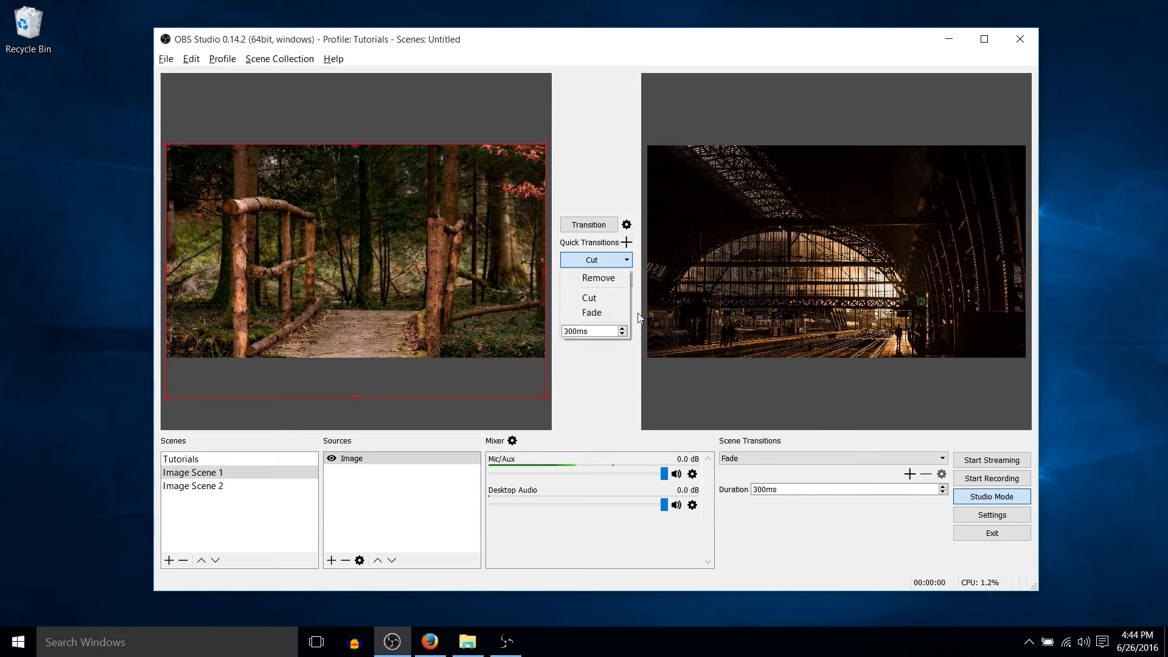
pyautogui.click(591, 312)
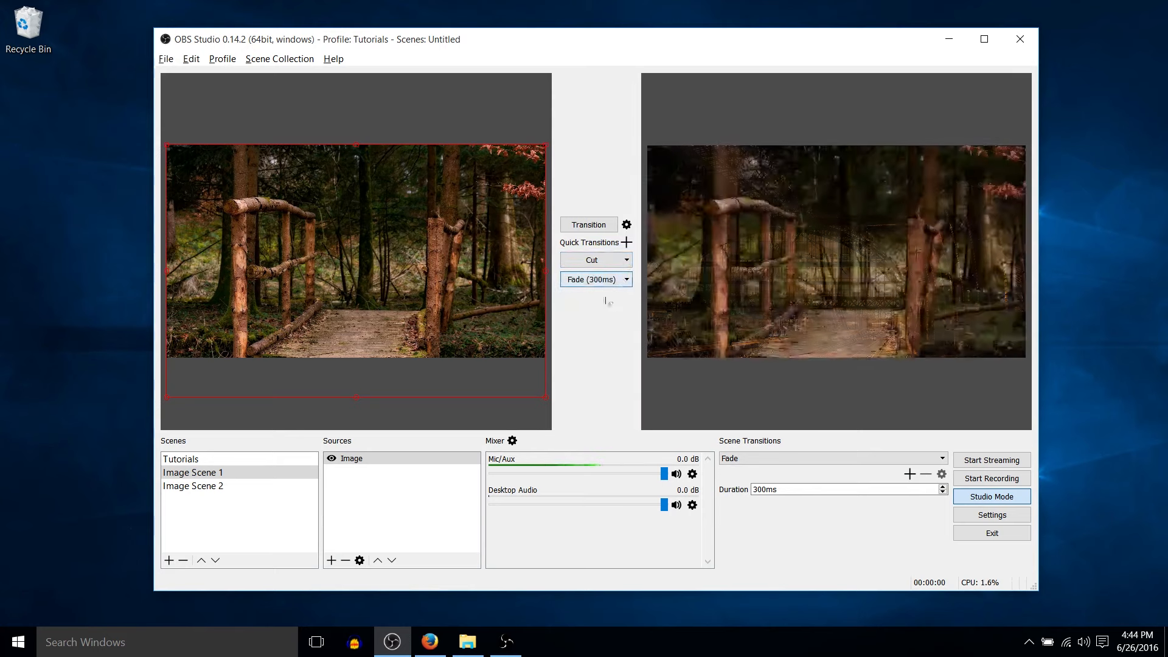
pyautogui.click(192, 486)
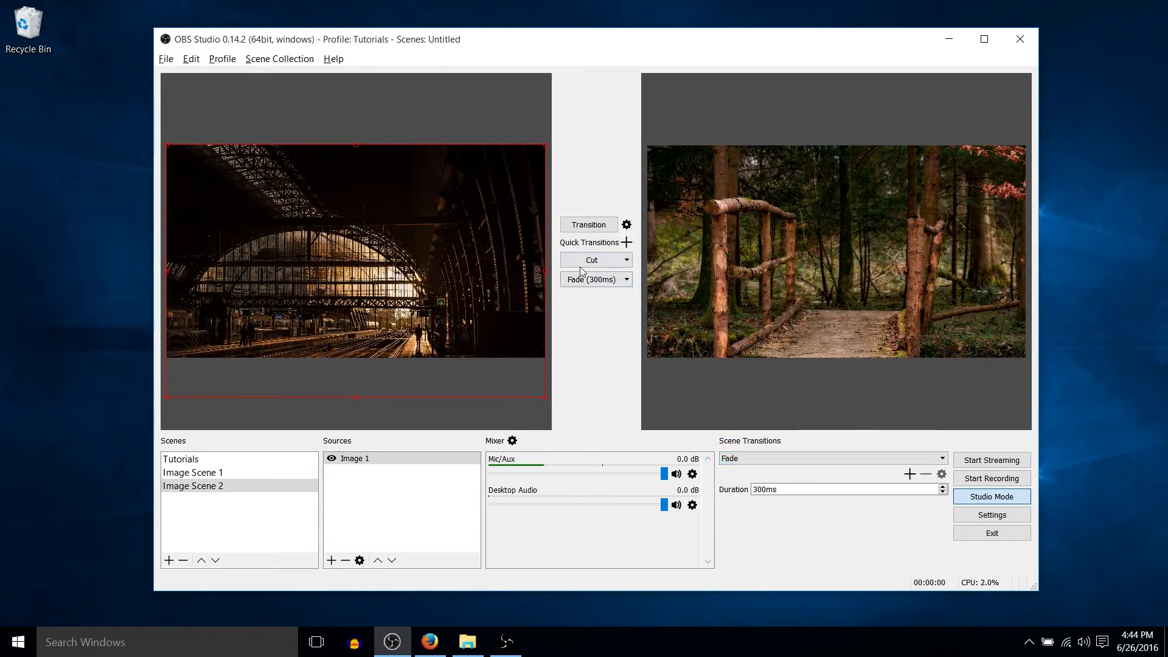
pyautogui.click(591, 278)
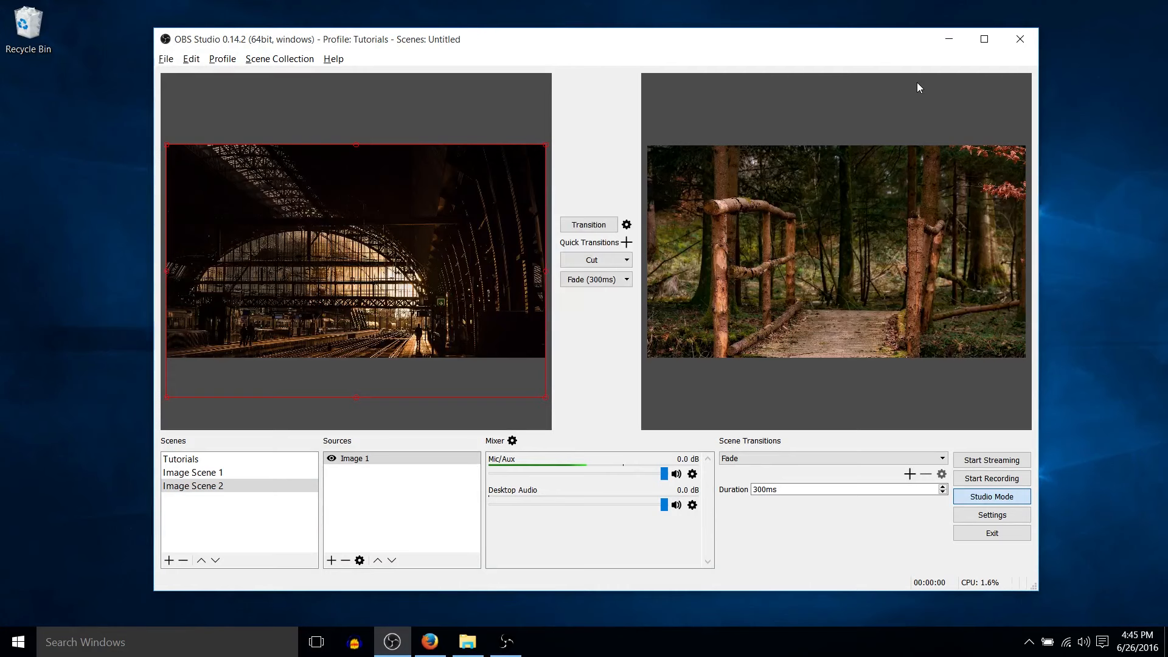
pyautogui.moveTo(572, 81)
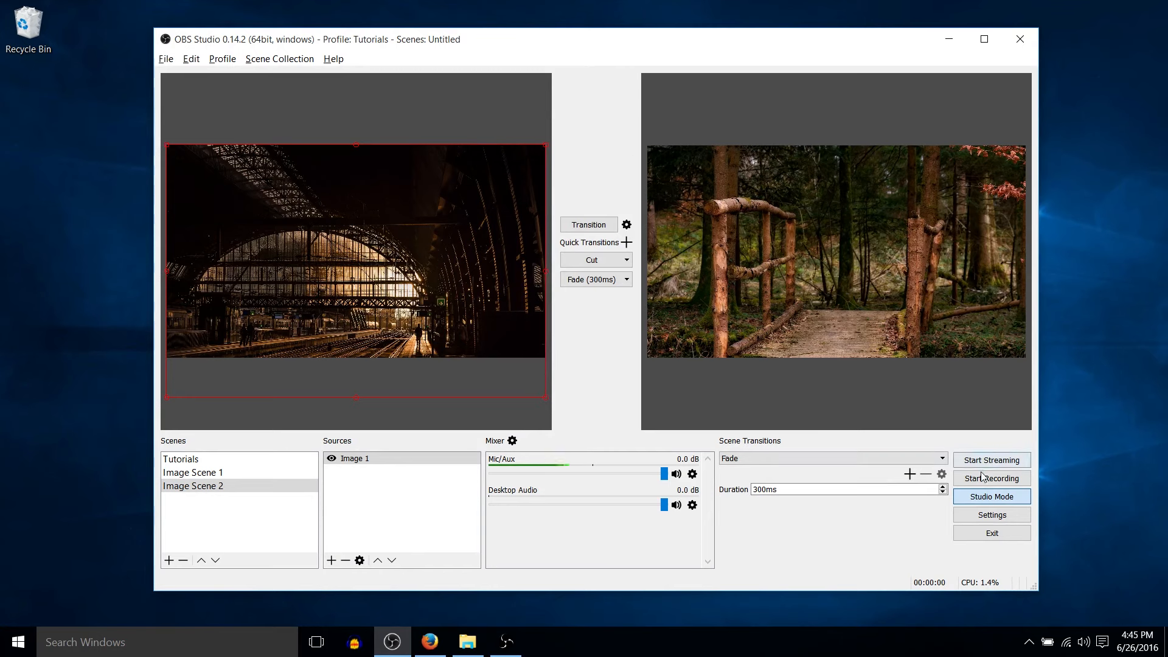
pyautogui.click(990, 497)
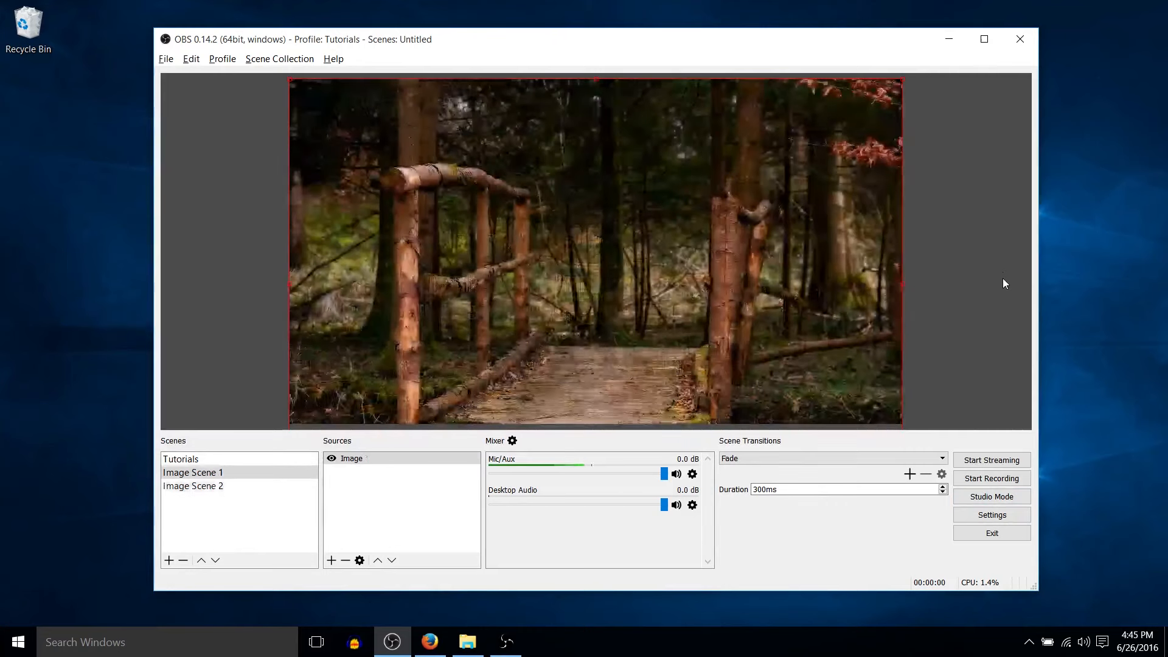
pyautogui.click(992, 496)
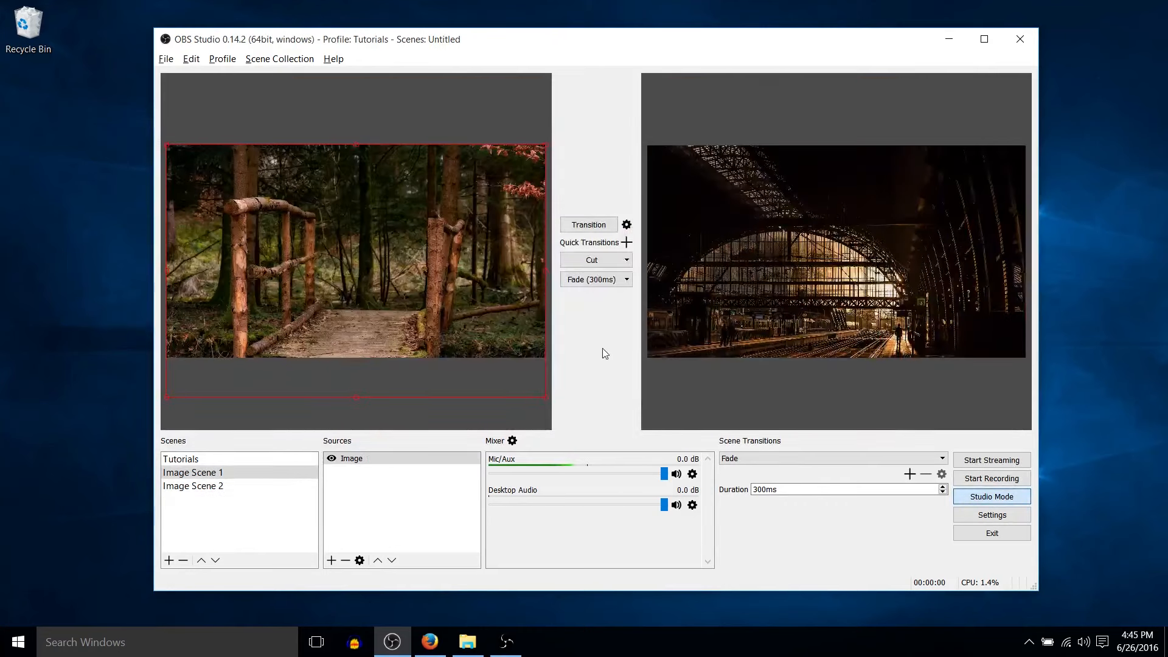
pyautogui.moveTo(586, 158)
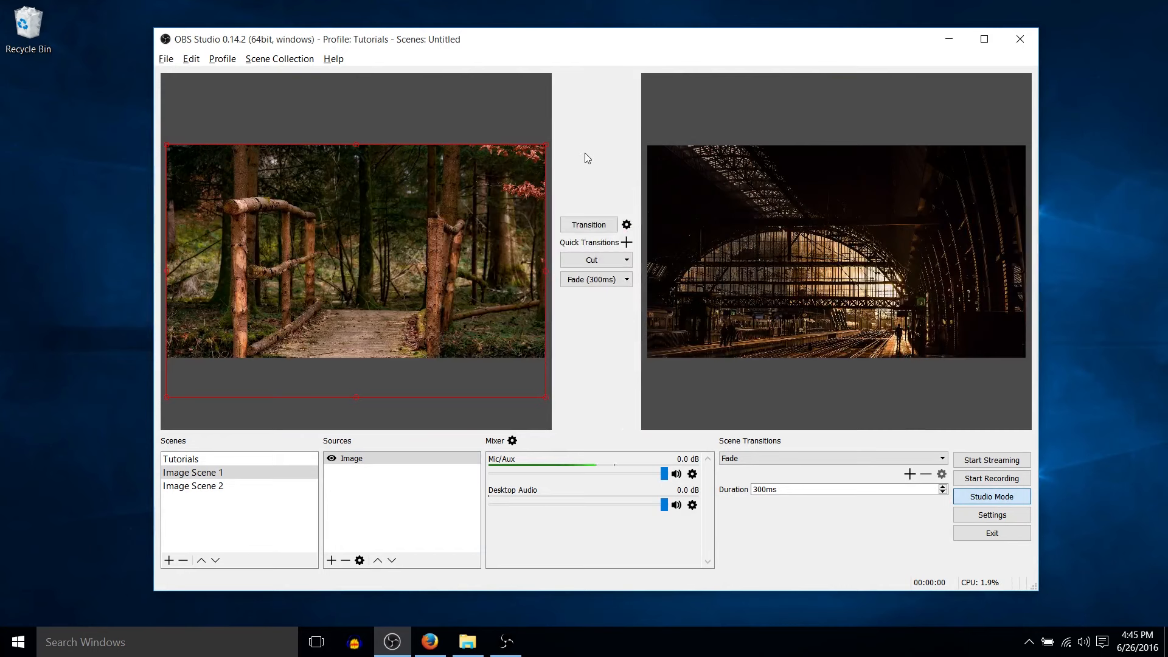
pyautogui.moveTo(525, 212)
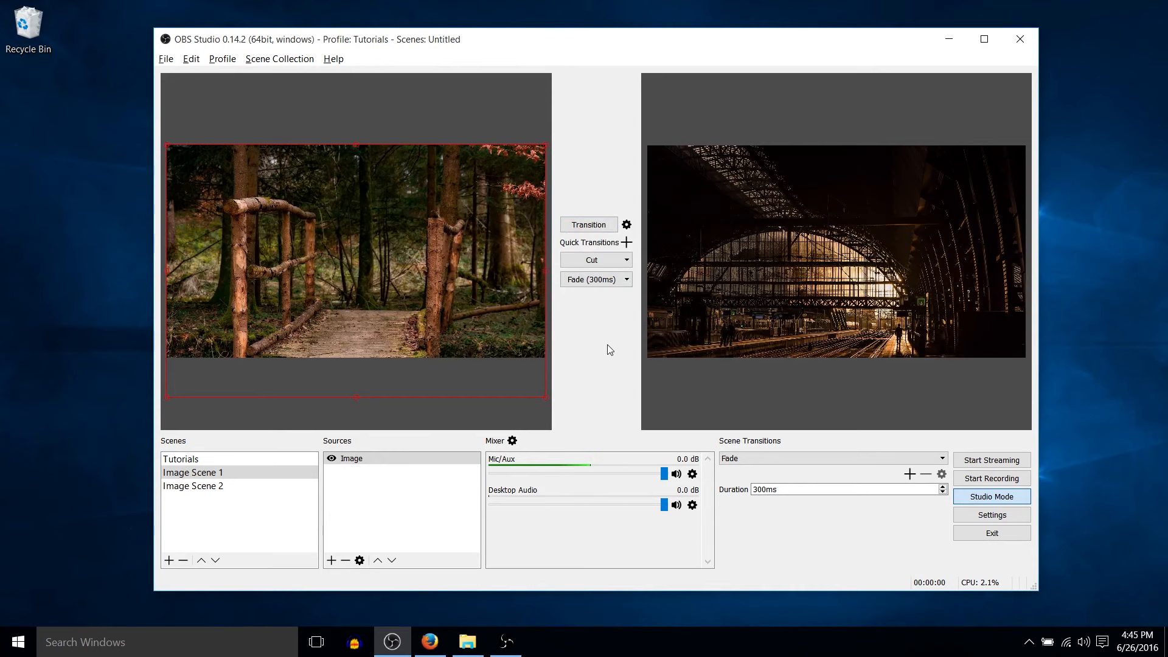
pyautogui.click(194, 486)
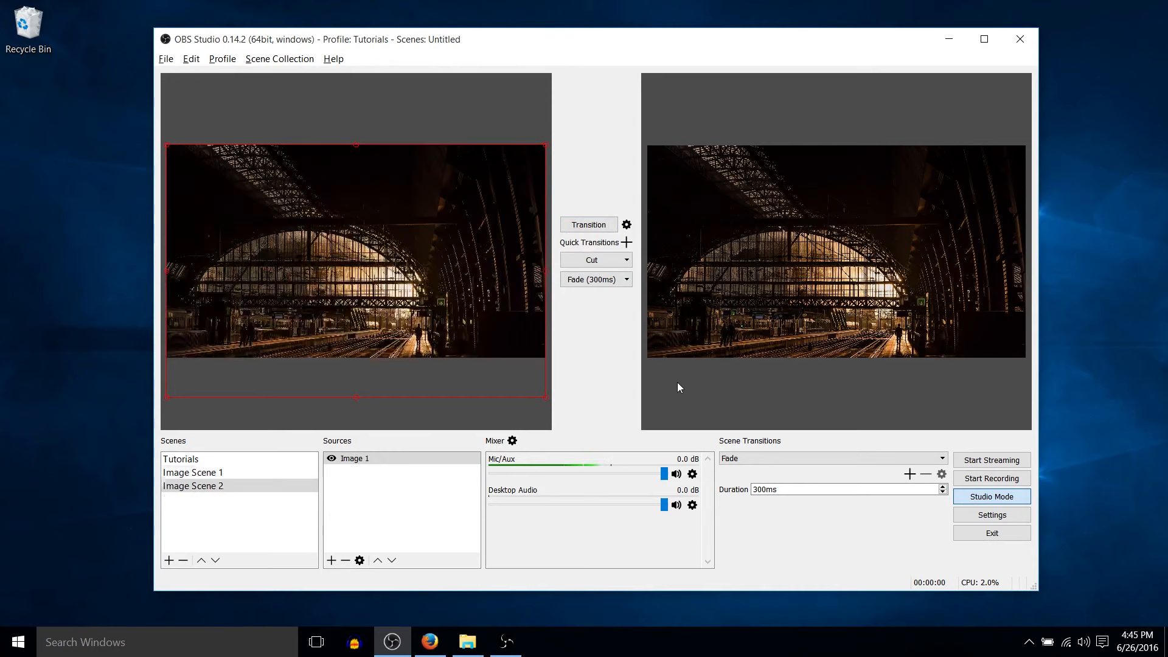
pyautogui.click(192, 472)
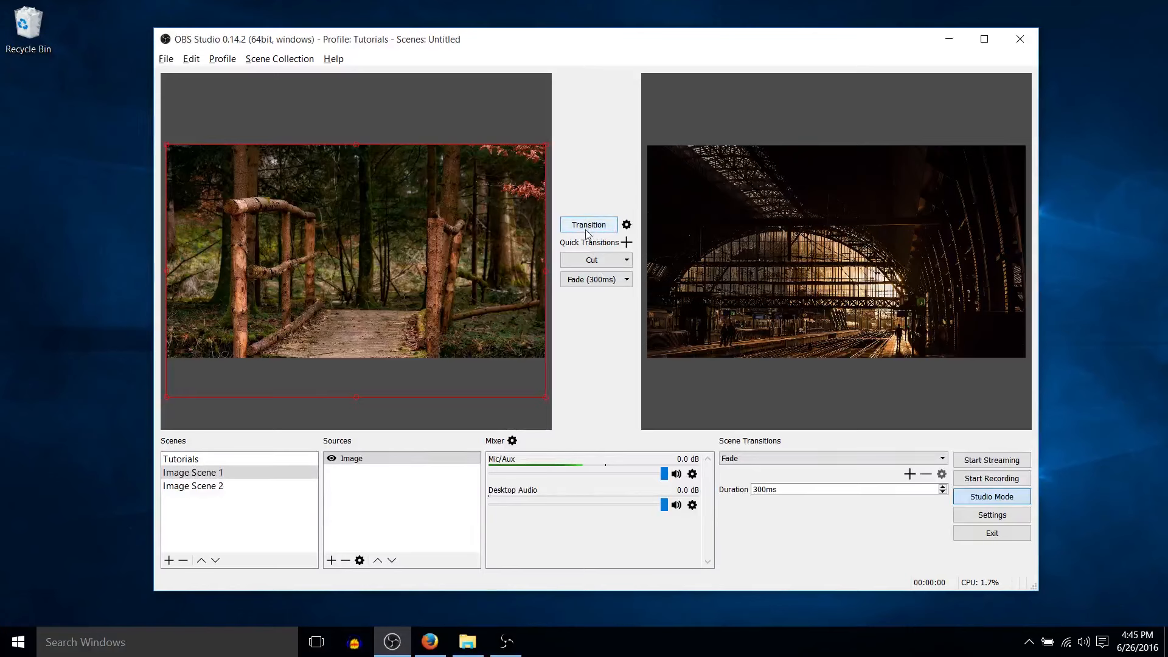
pyautogui.click(193, 486)
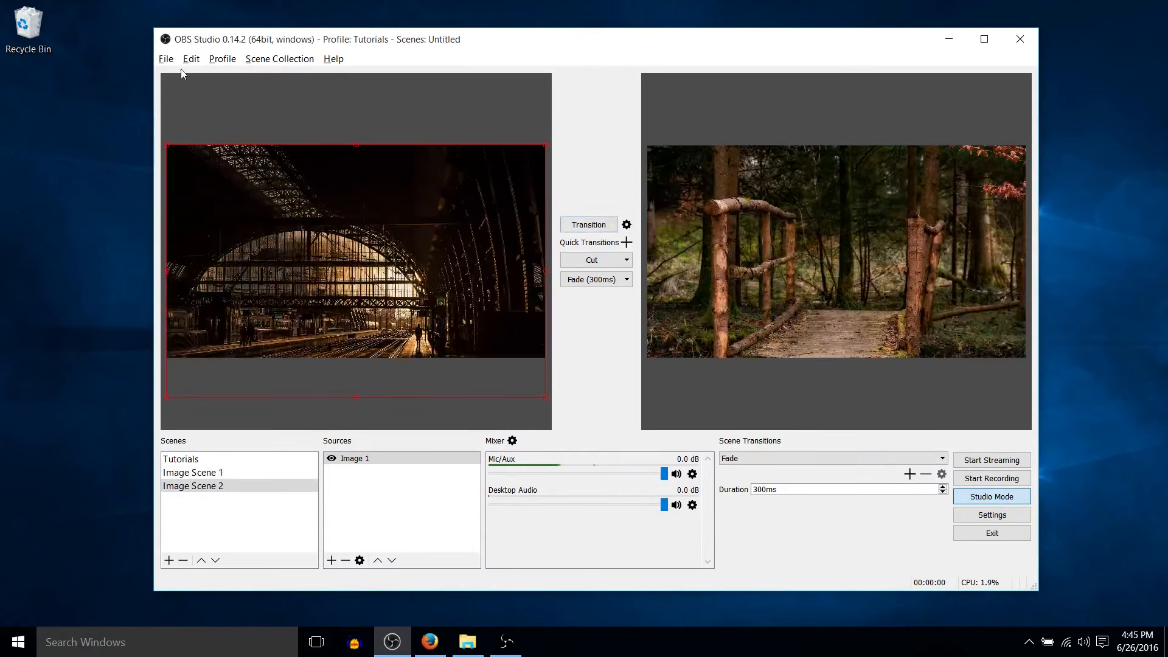
# - Assign Shift + 4 as the hotkey for the Transition action in the Hotkeys settings
pyautogui.click(165, 58)
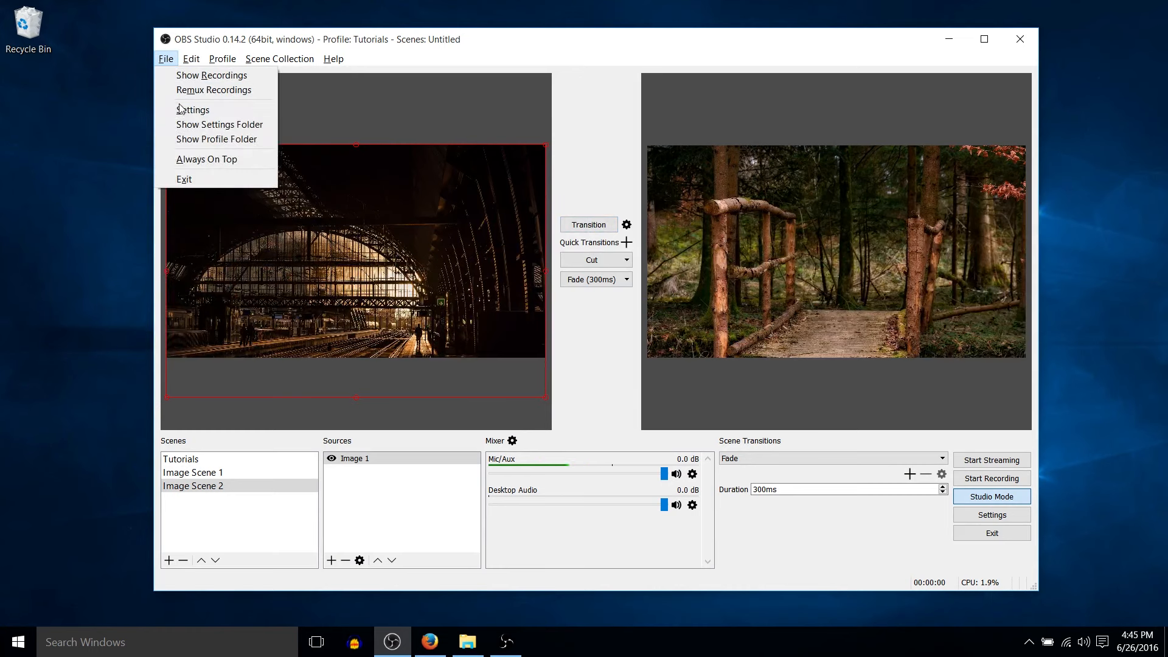
pyautogui.click(193, 110)
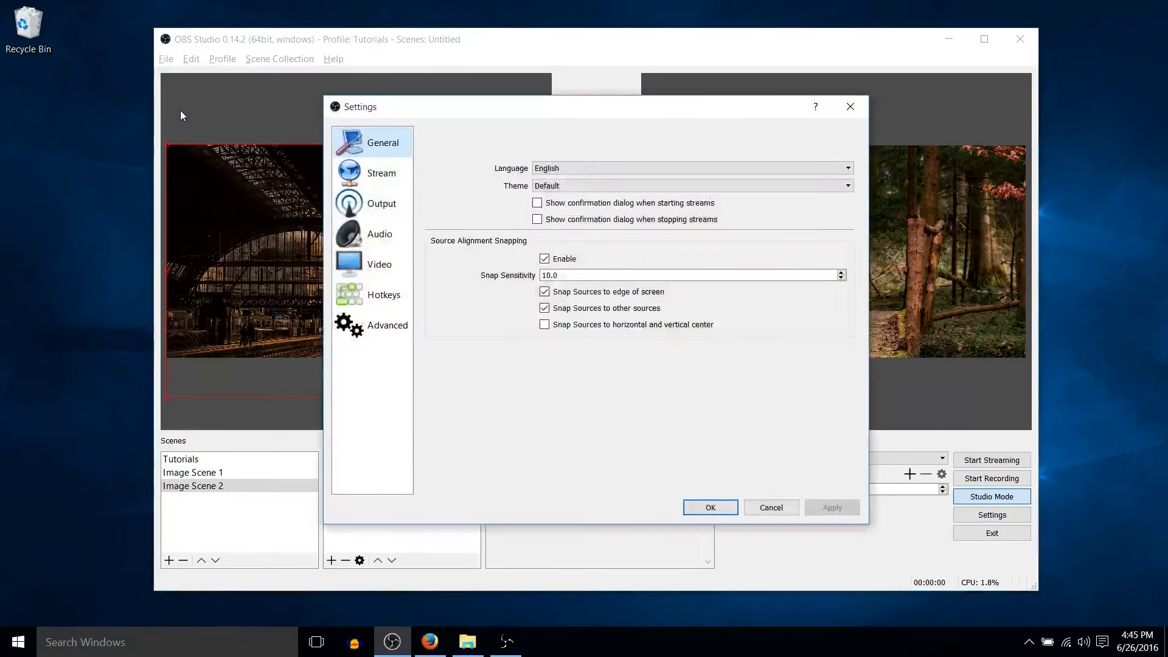
pyautogui.click(383, 295)
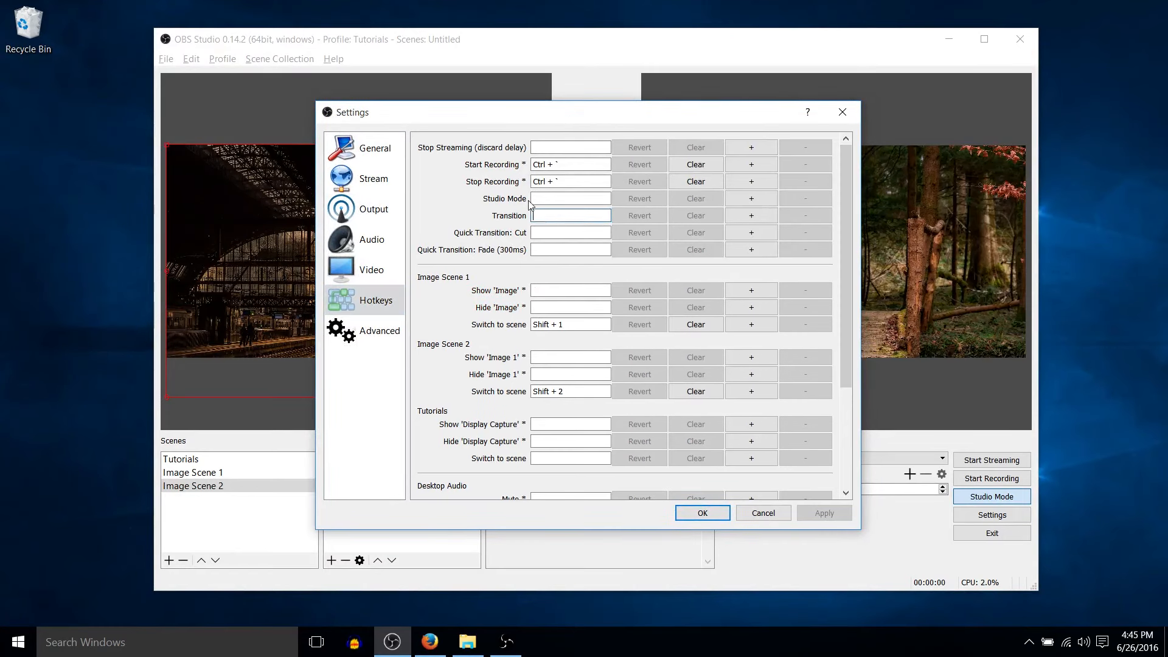
pyautogui.click(570, 216)
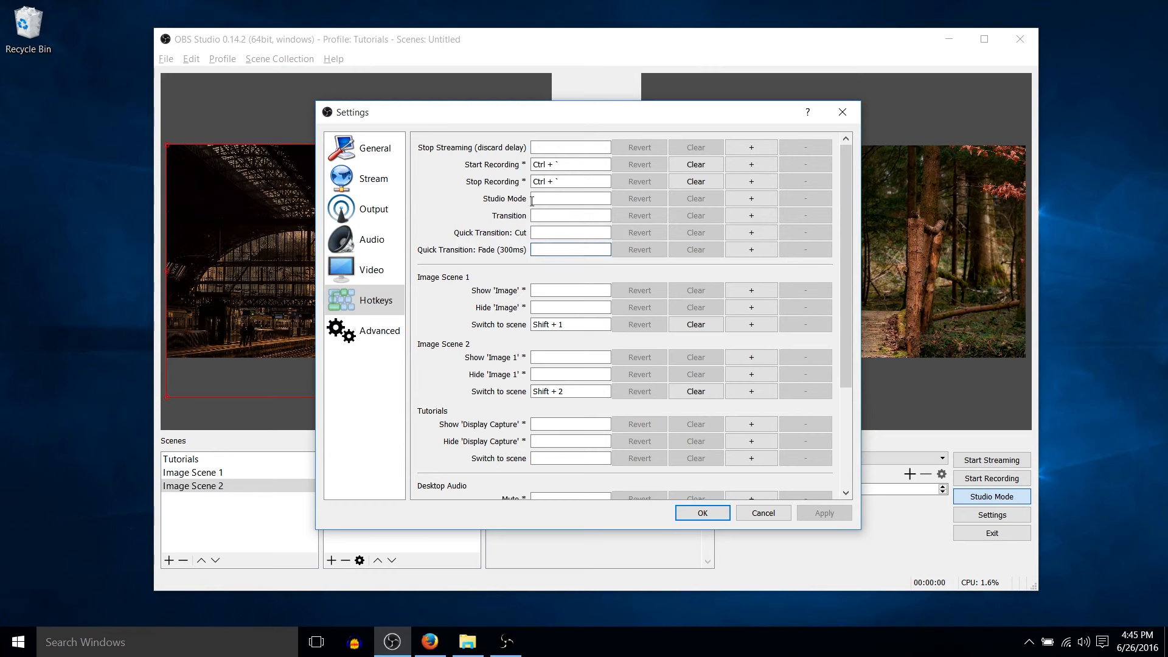
pyautogui.click(570, 231)
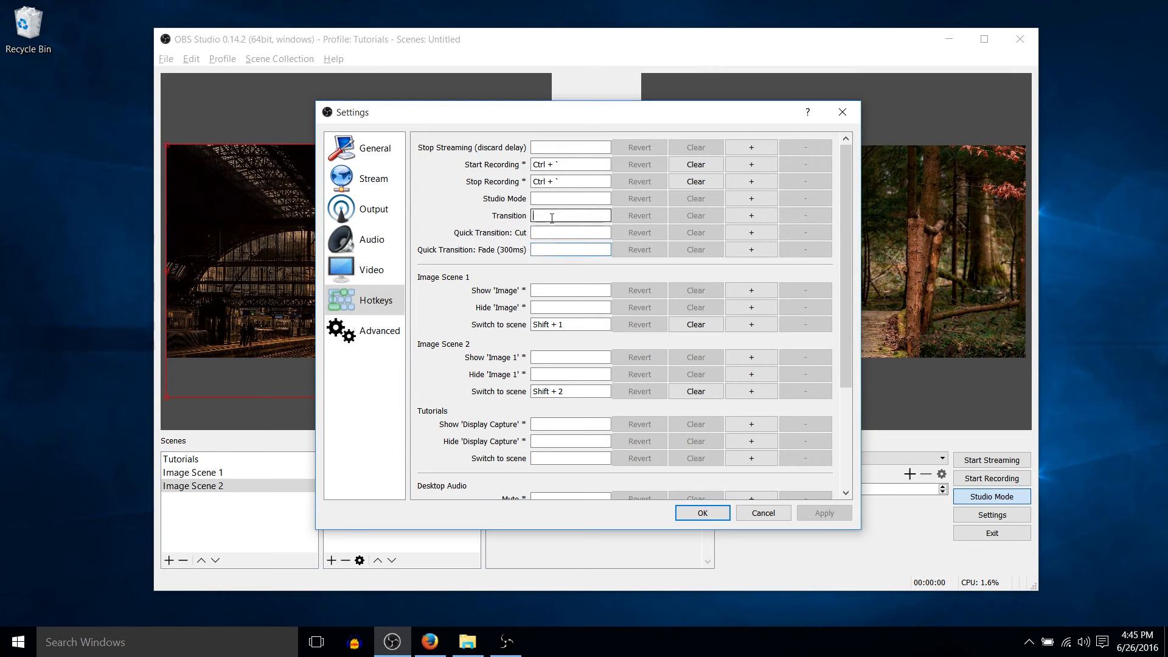
pyautogui.write('Shift + 4')
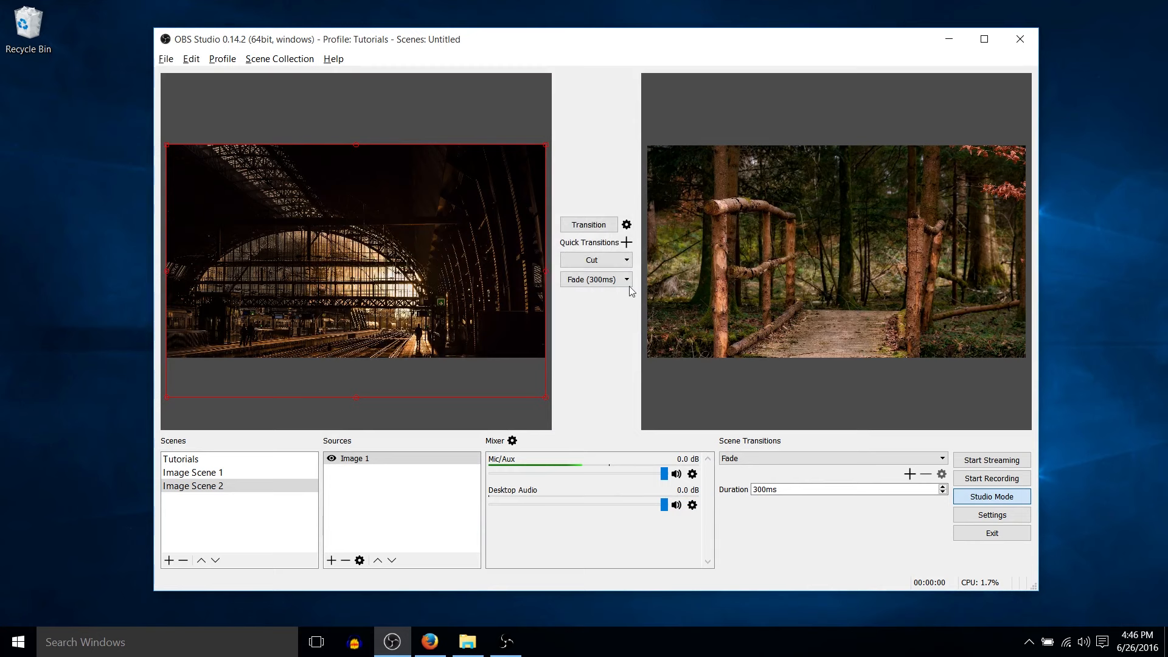
# - Cut the forest scene live and back, then fade it live and back, ending with the train station live
pyautogui.click(193, 472)
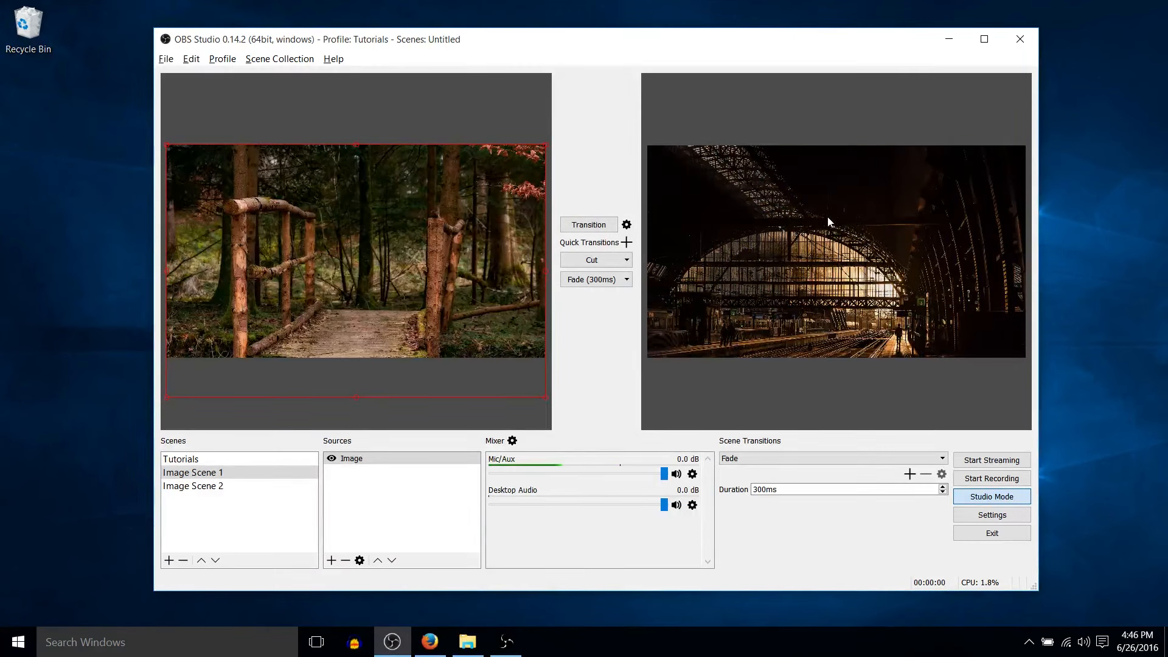
pyautogui.click(591, 260)
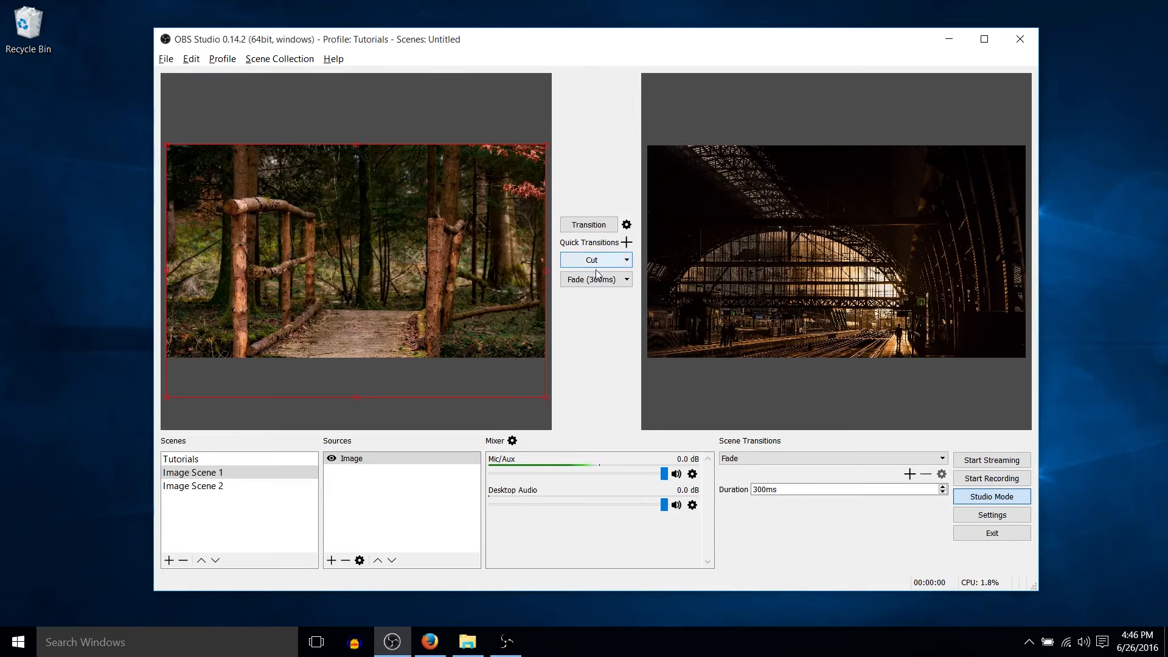
pyautogui.click(193, 485)
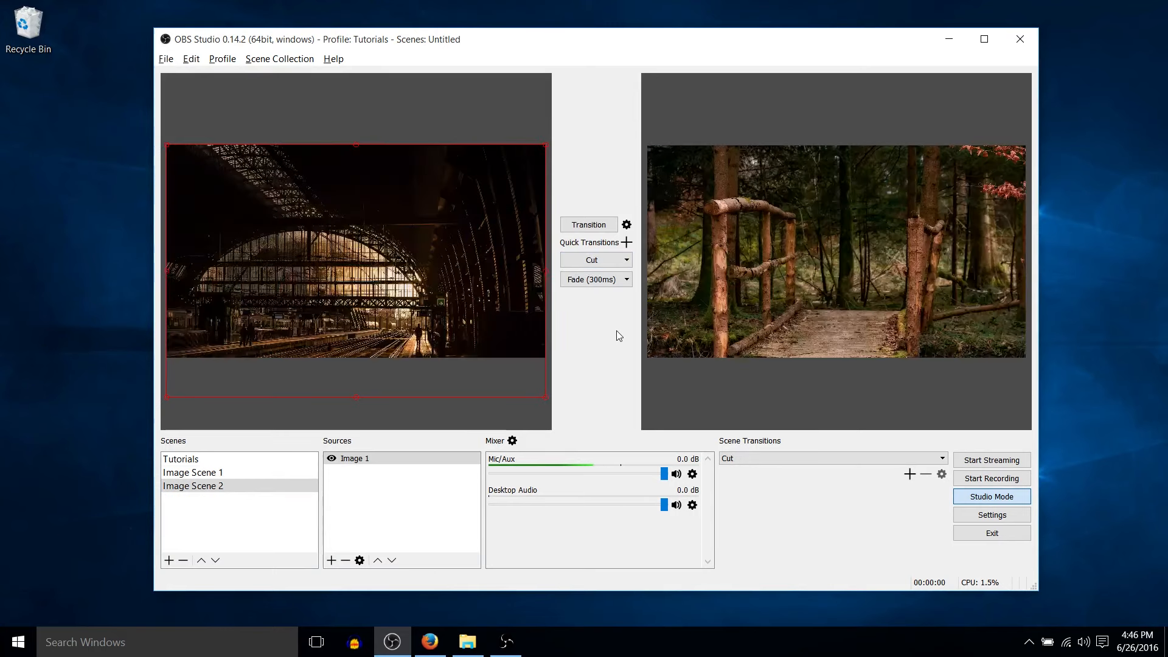
pyautogui.click(193, 472)
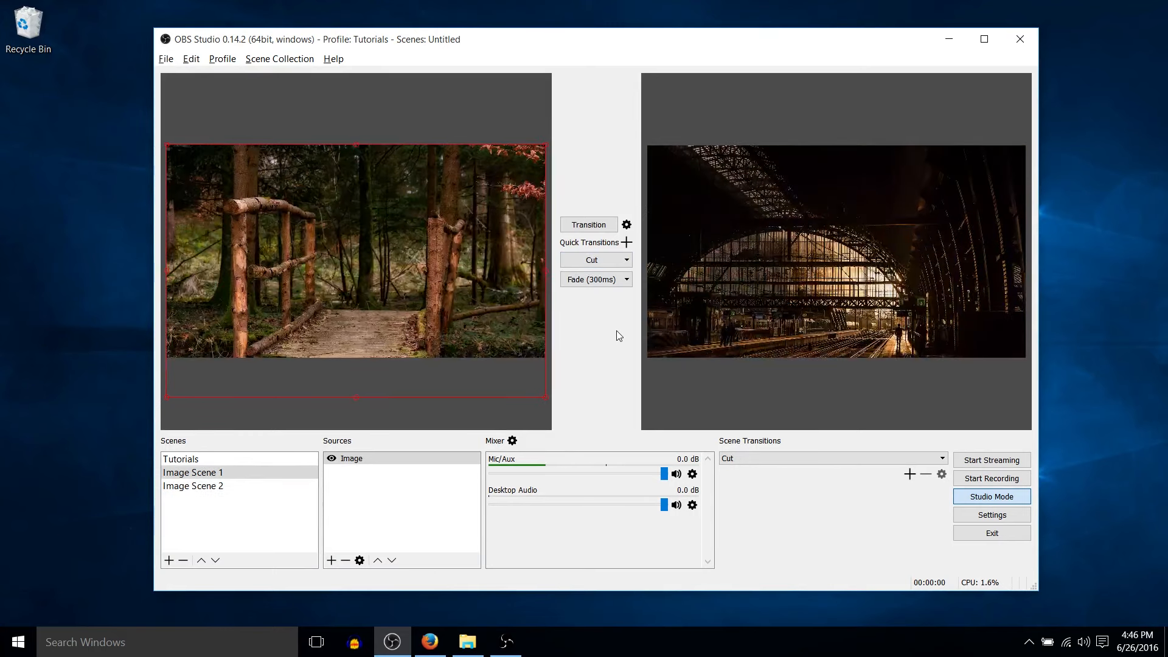
pyautogui.click(193, 485)
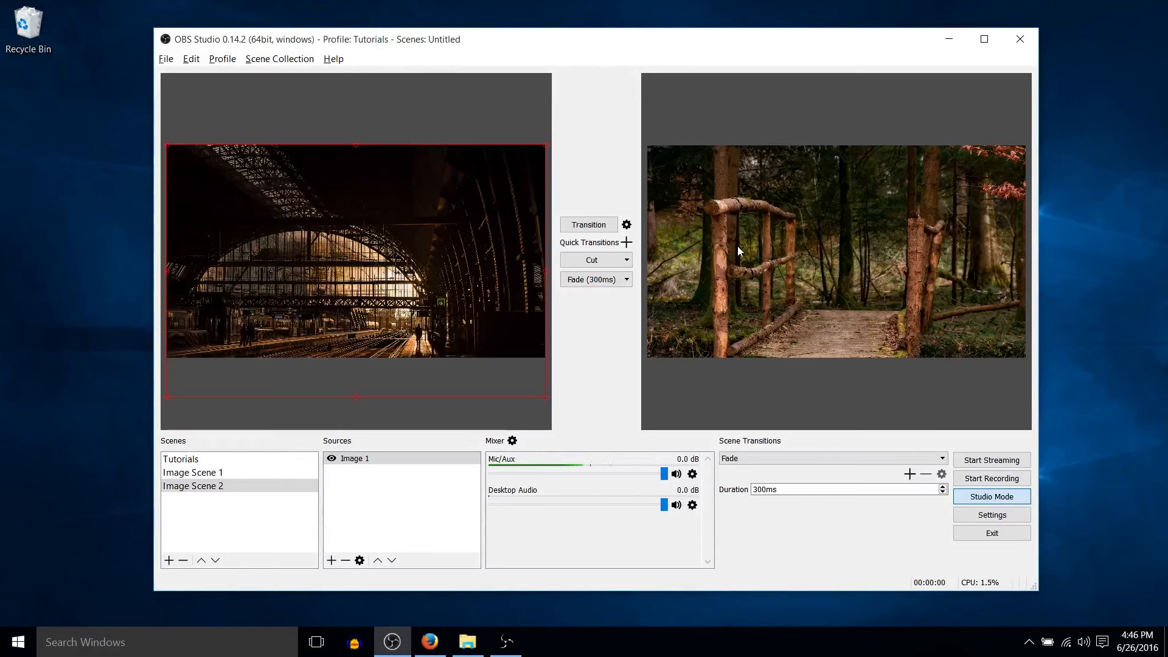
pyautogui.click(192, 472)
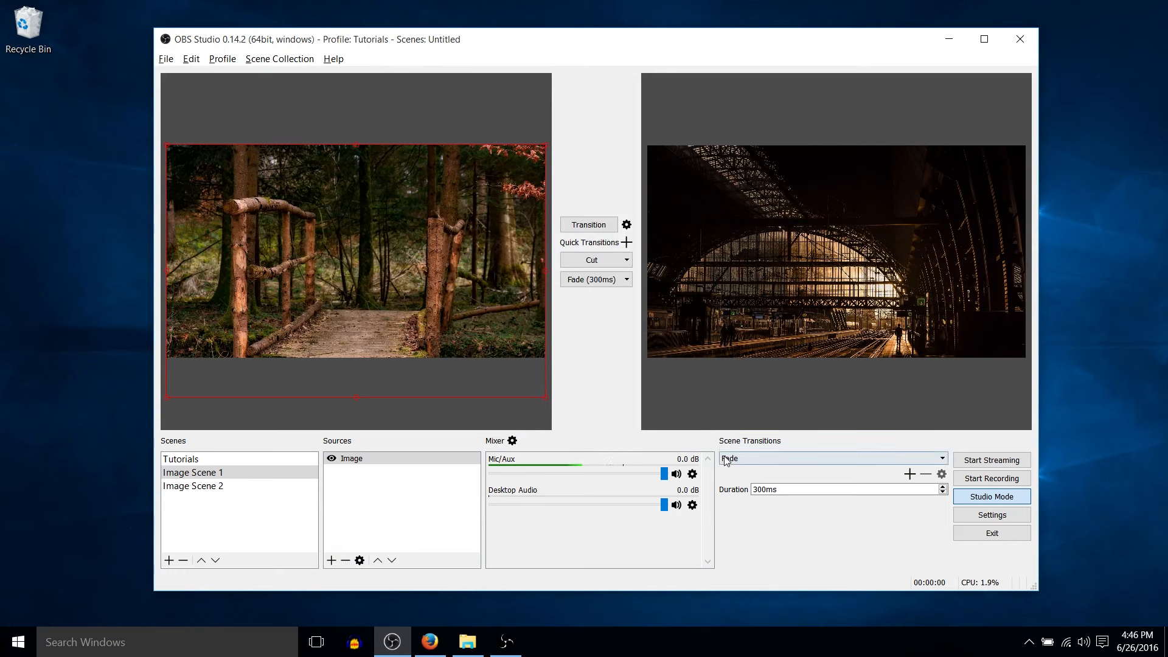
pyautogui.click(941, 457)
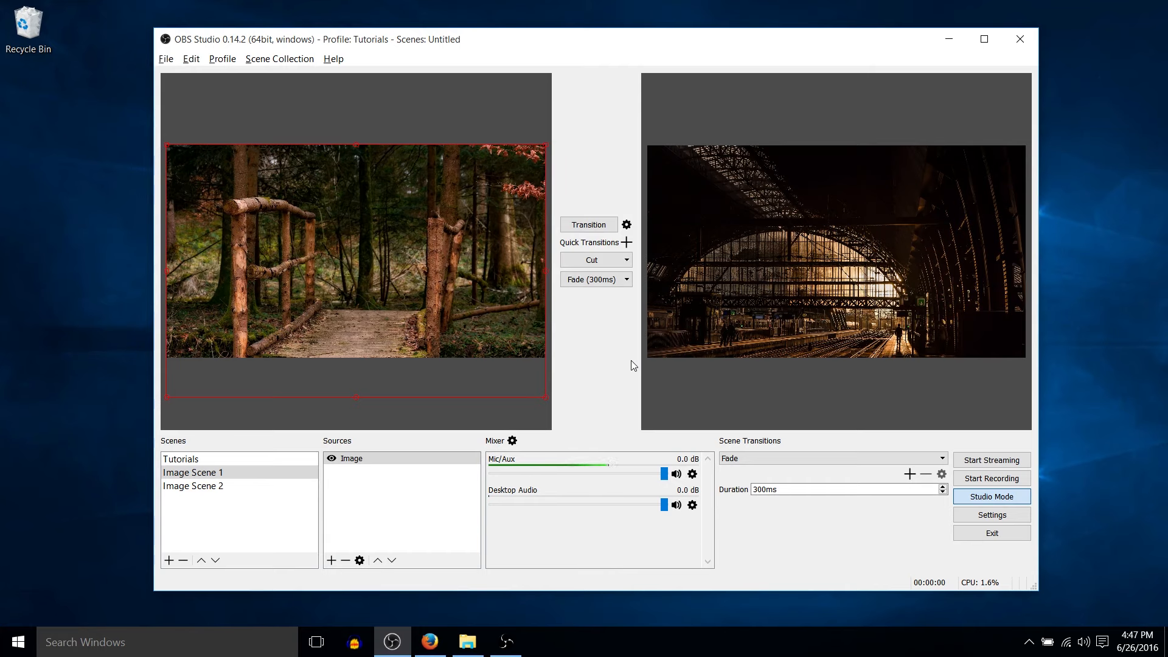
pyautogui.moveTo(719, 399)
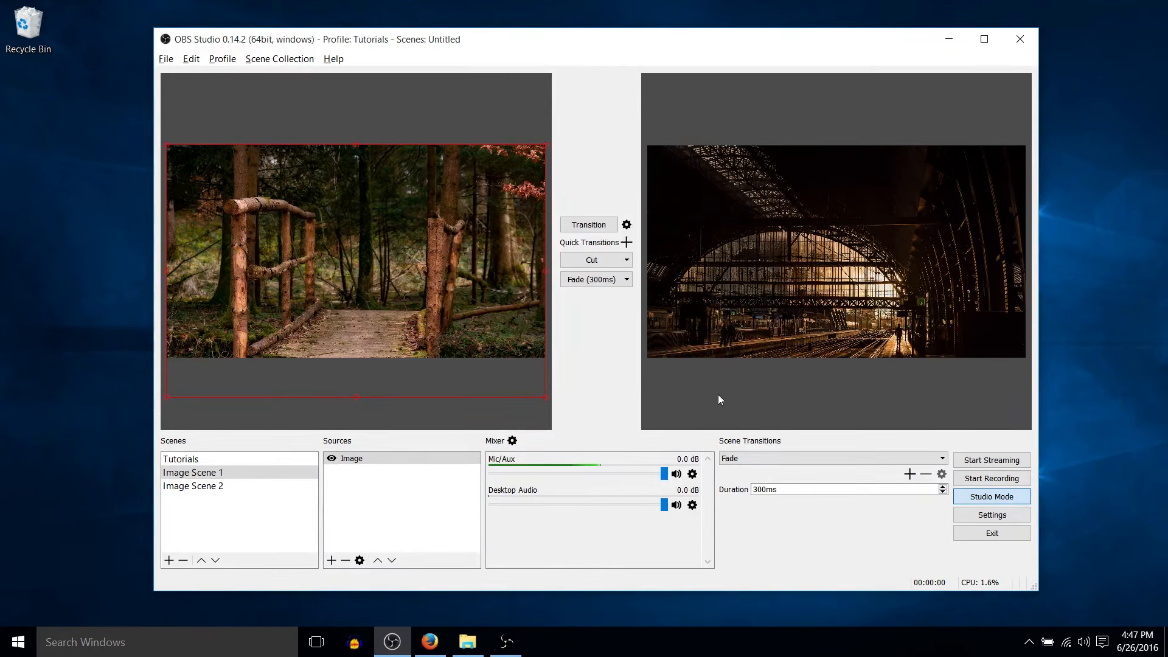